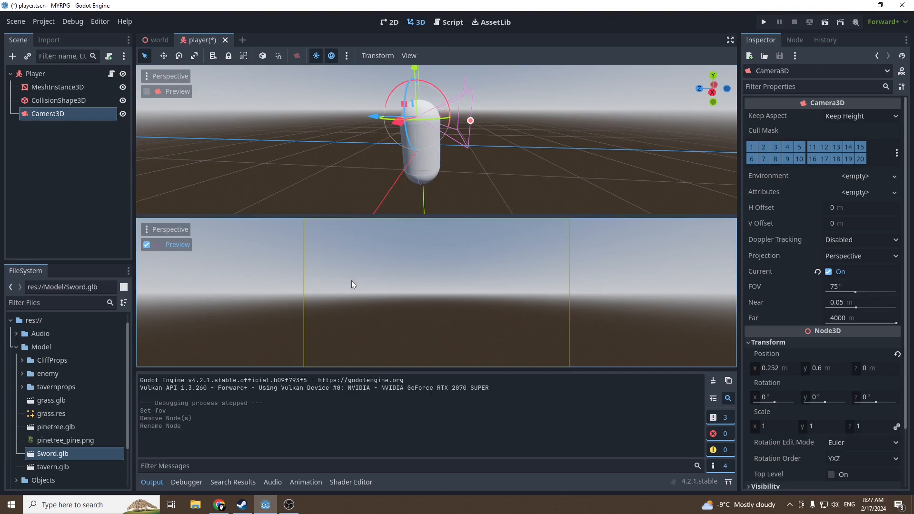
Step: Check the viewport layout options and toggle the camera preview off and back on
click(409, 56)
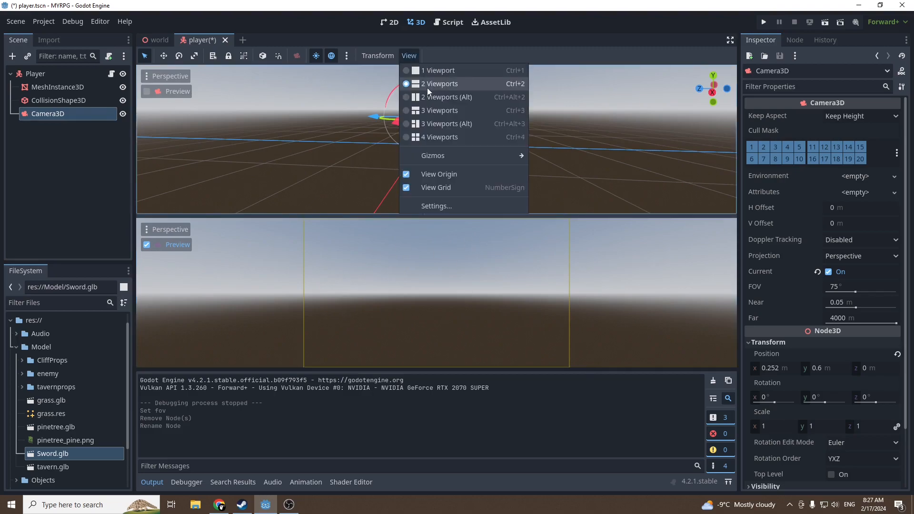
mouse_move(669, 223)
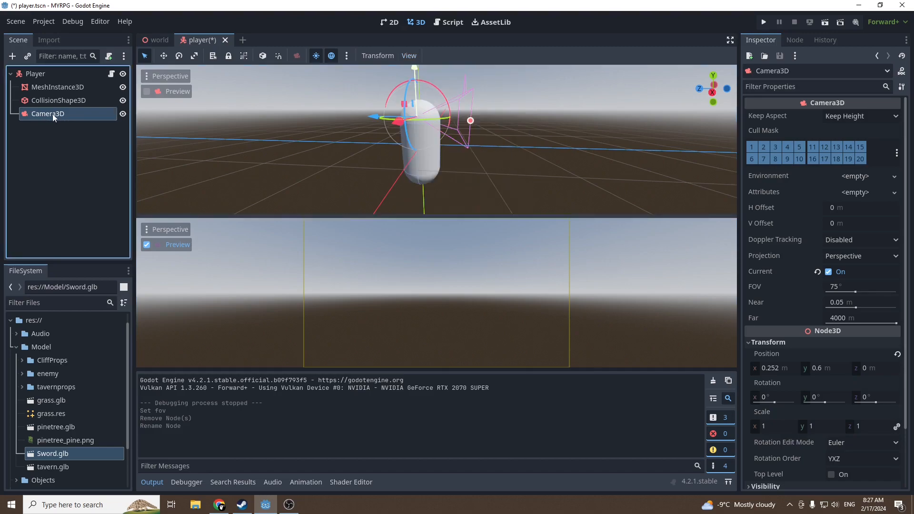
click(147, 244)
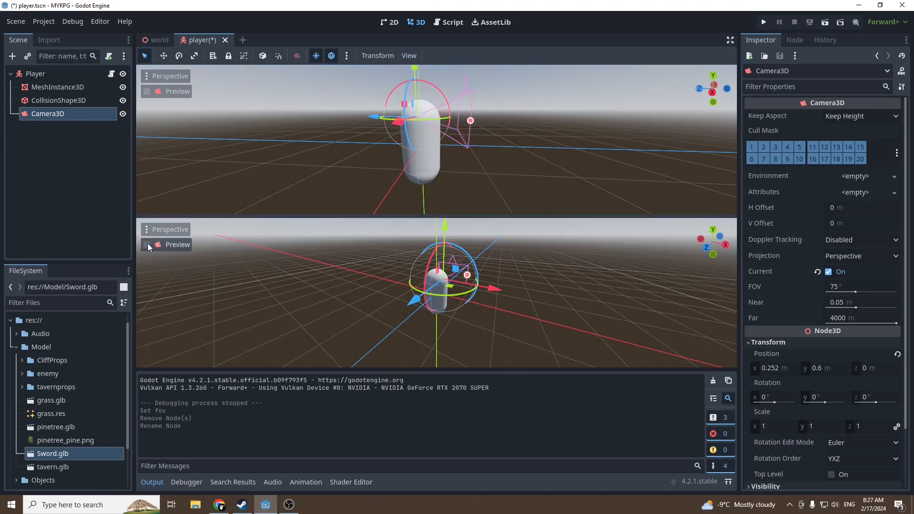
click(147, 244)
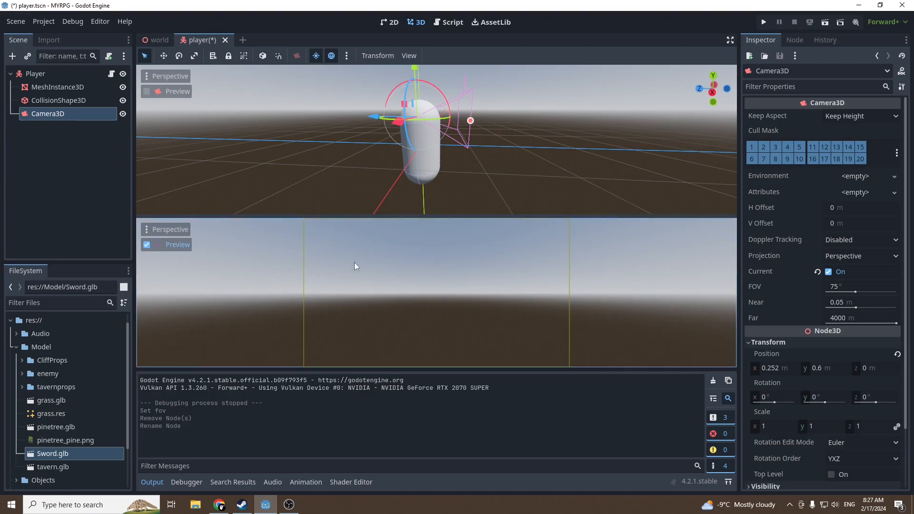
mouse_move(213, 293)
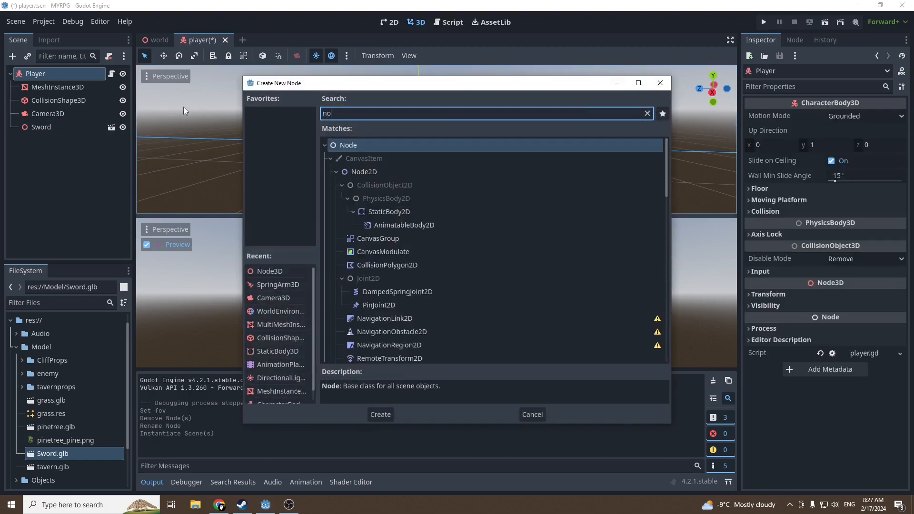
Step: Add a Node3D named SwordPoint and make the Sword node its child
click(379, 415)
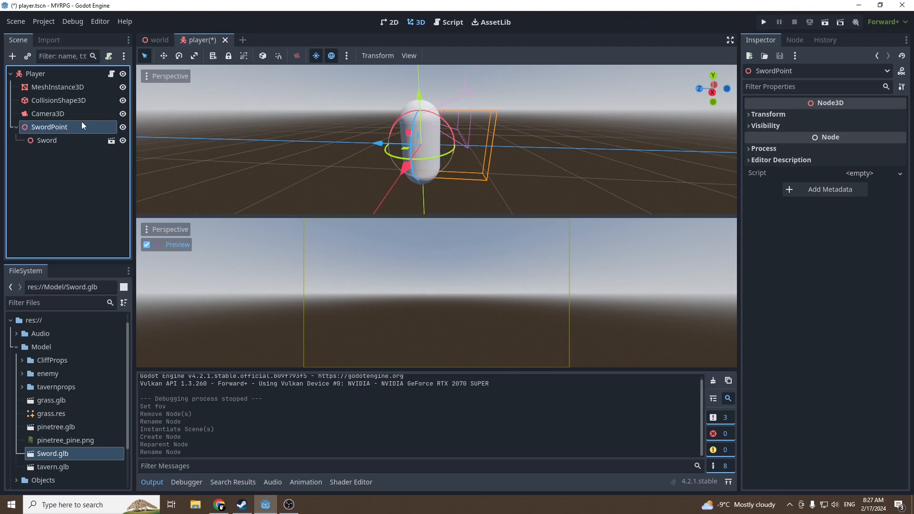
click(47, 140)
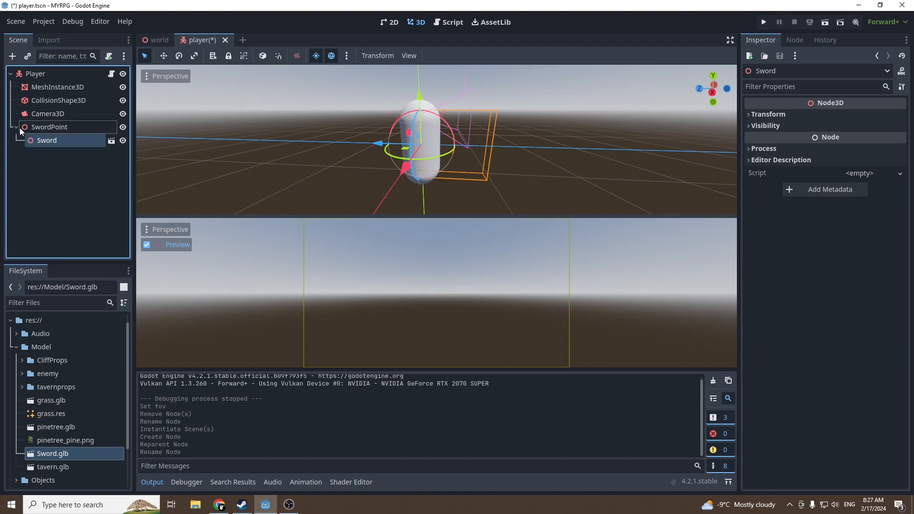
click(49, 127)
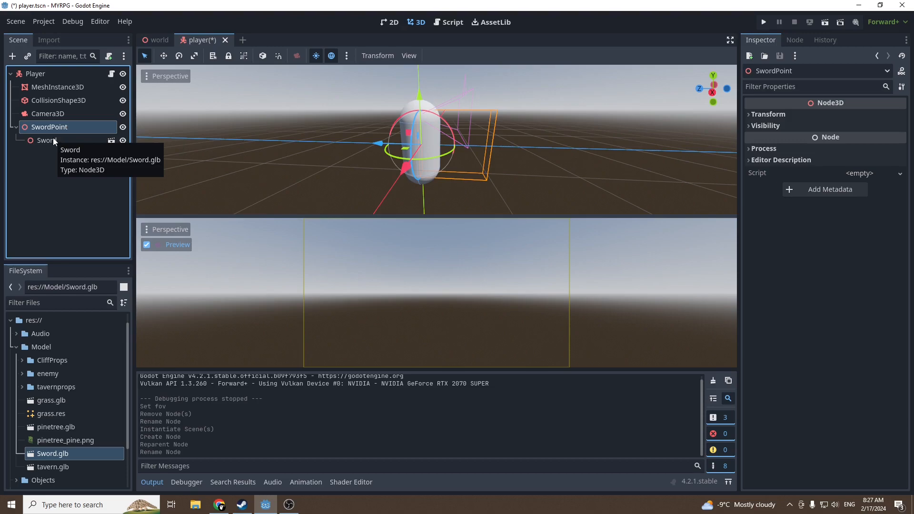
mouse_move(56, 127)
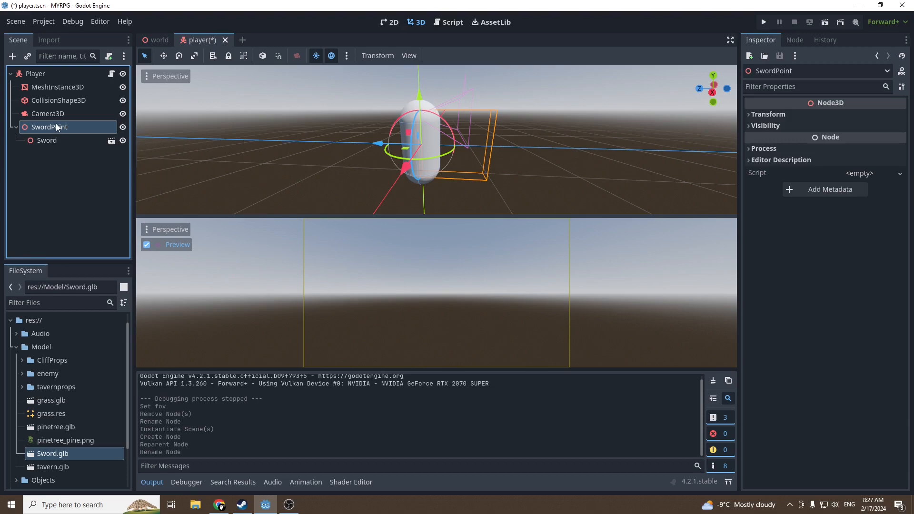
mouse_move(58, 140)
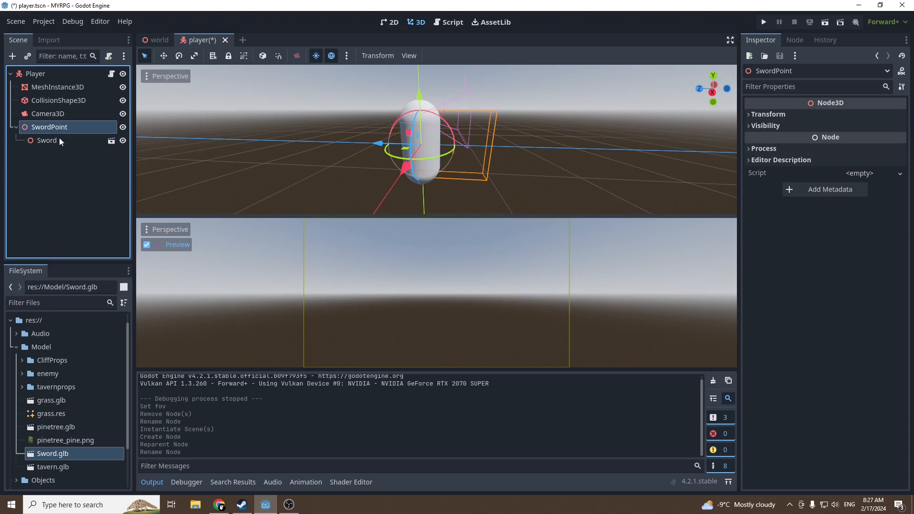
click(46, 140)
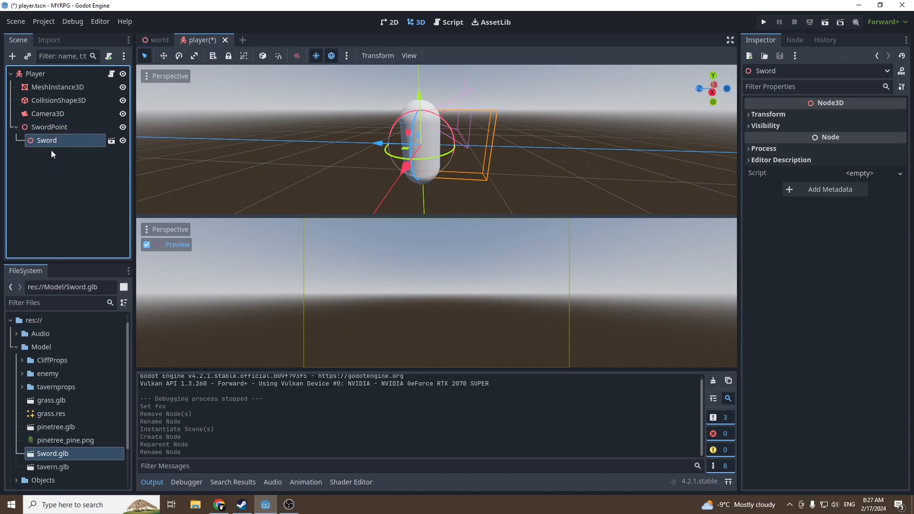
click(49, 127)
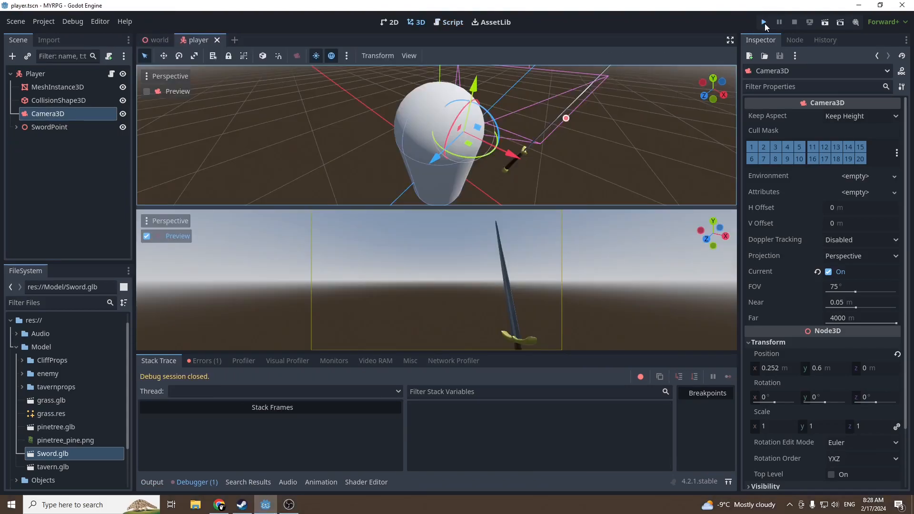
Step: Test-run the game, then reparent SwordPoint with its sword under Camera3D
click(763, 23)
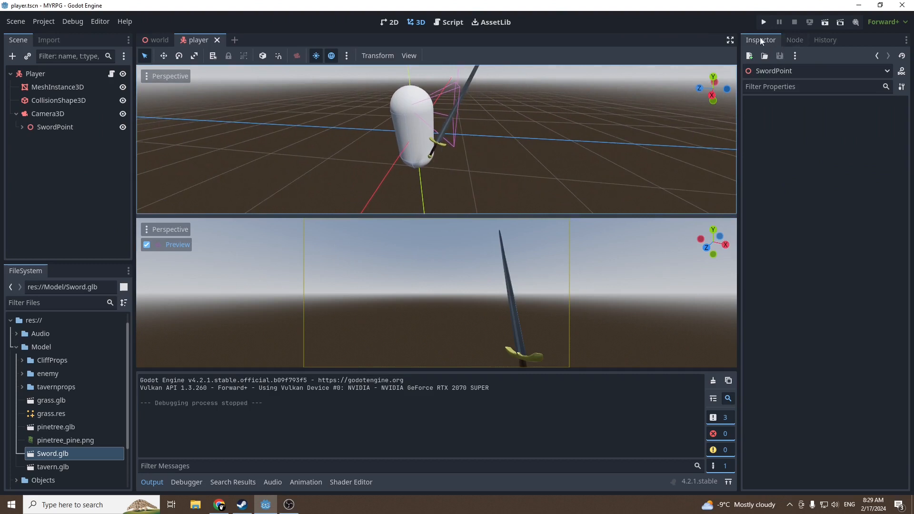
click(762, 21)
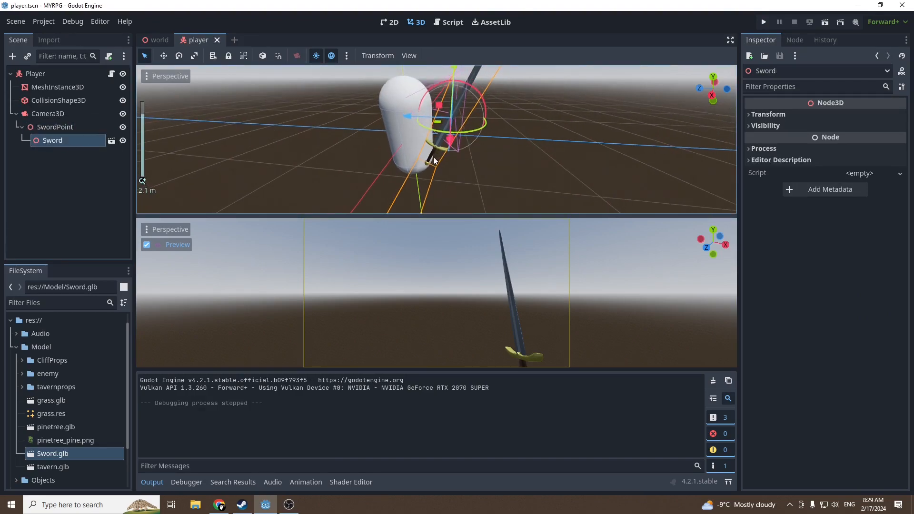
Step: Scale SwordPoint to 0.4, move it toward the camera, and test-run the game
click(55, 127)
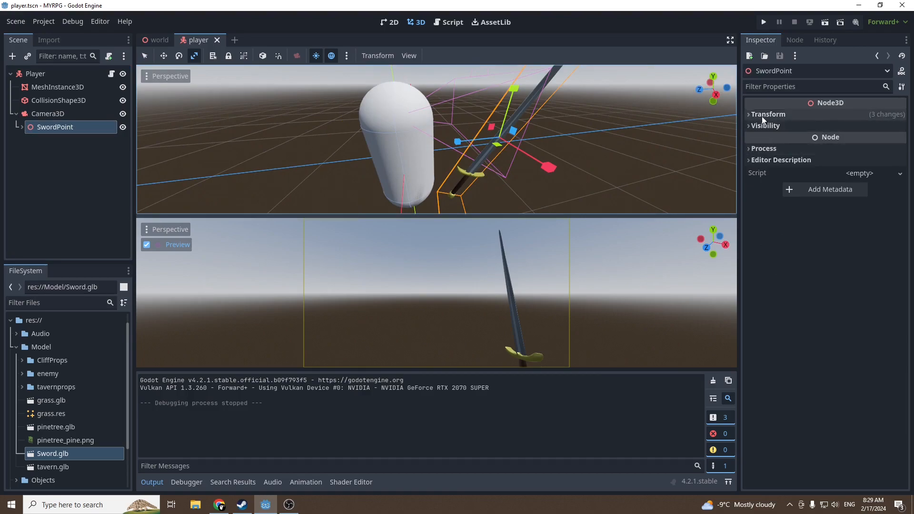
click(768, 114)
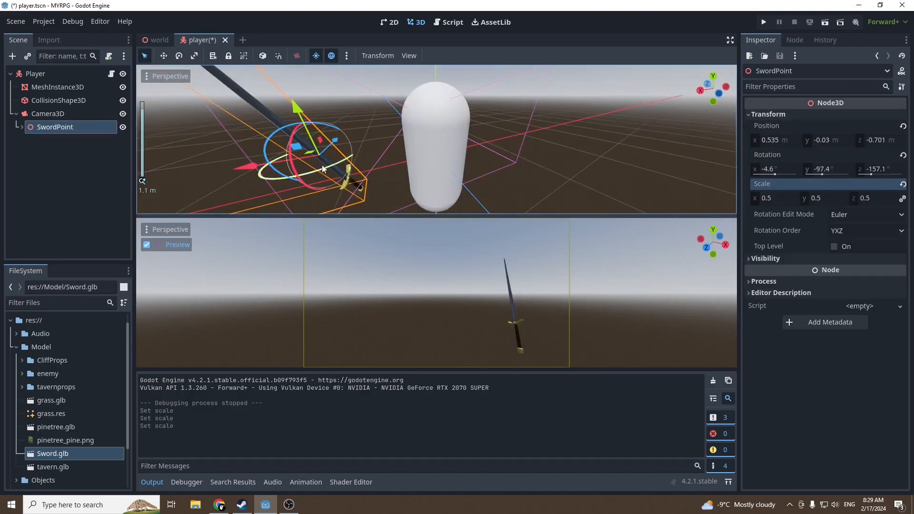
drag(321, 169, 440, 134)
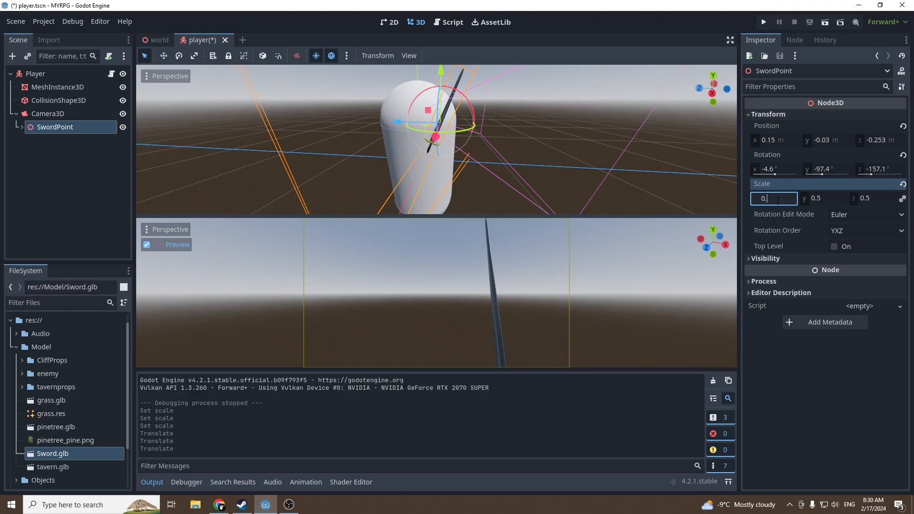
text(0.4)
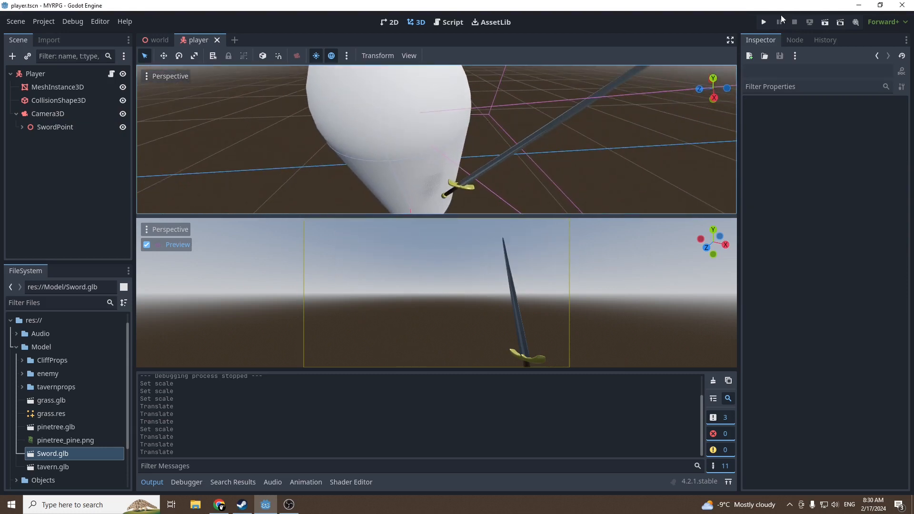
click(762, 21)
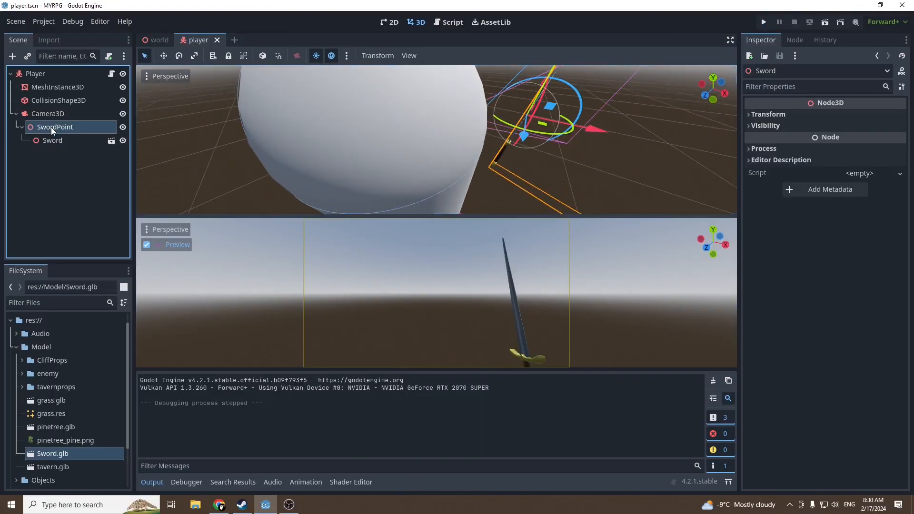
Step: Rescale SwordPoint to 0.1, shift it to the lower right, and test again
text(0.1)
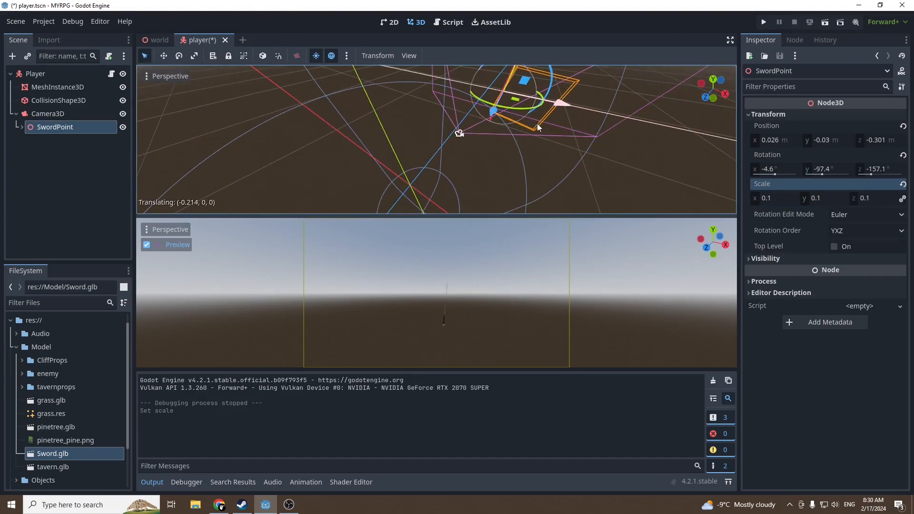
drag(536, 127, 466, 164)
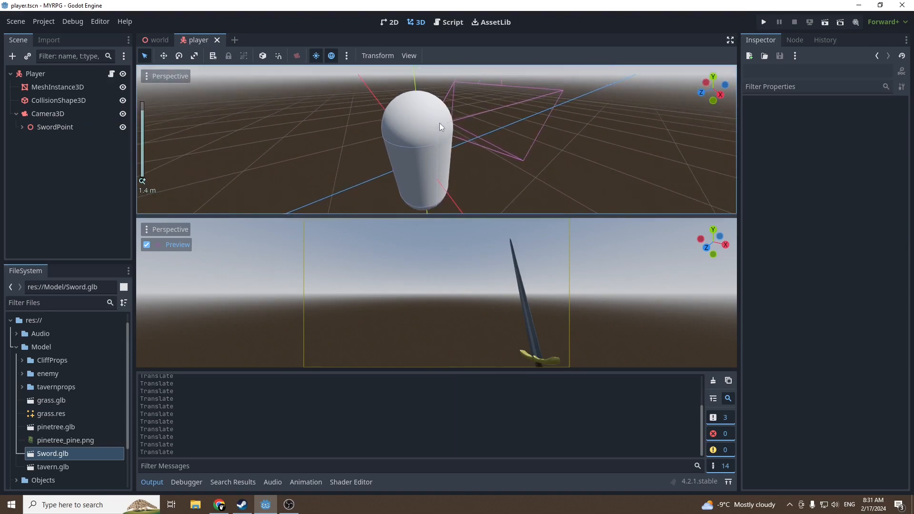
click(762, 21)
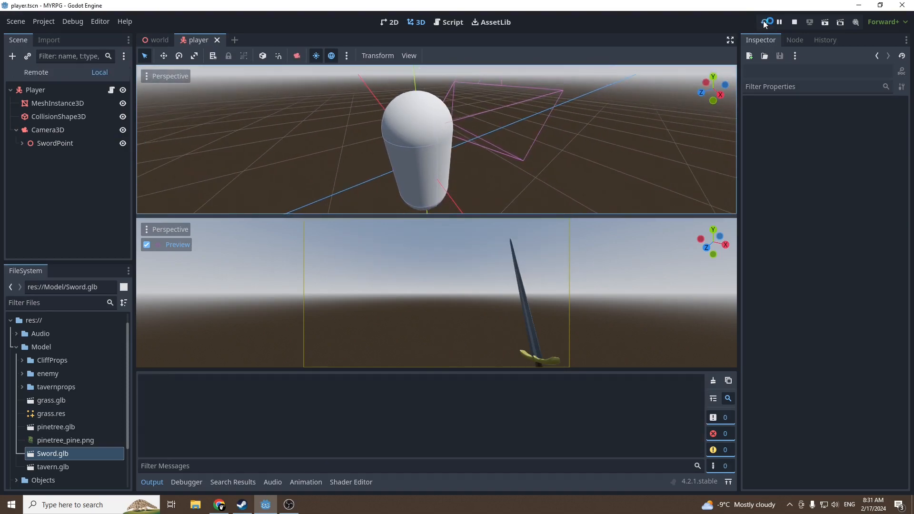
click(763, 21)
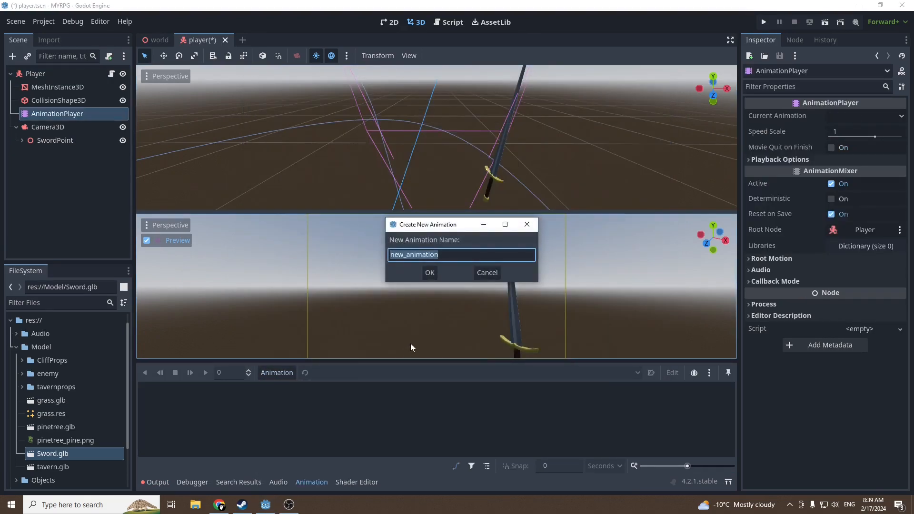
Step: Create a new animation named SwordSwing
text(s)
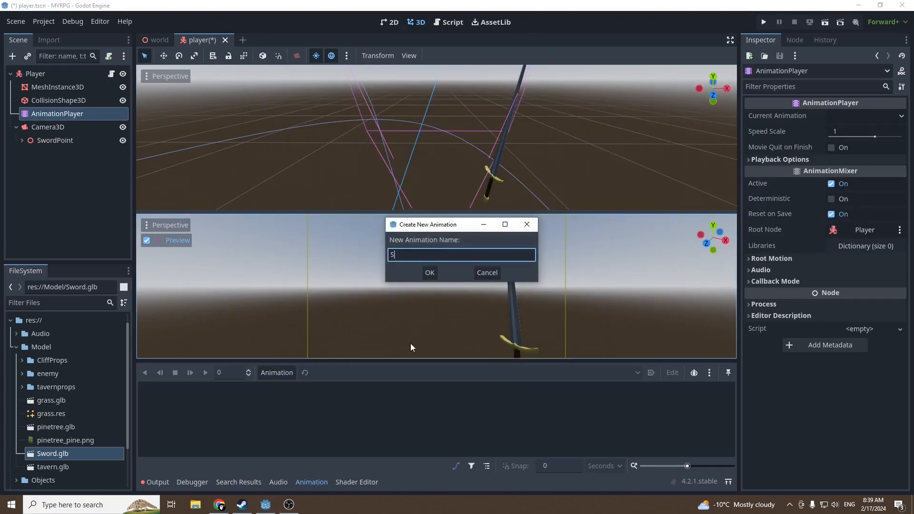
text(wordSwing)
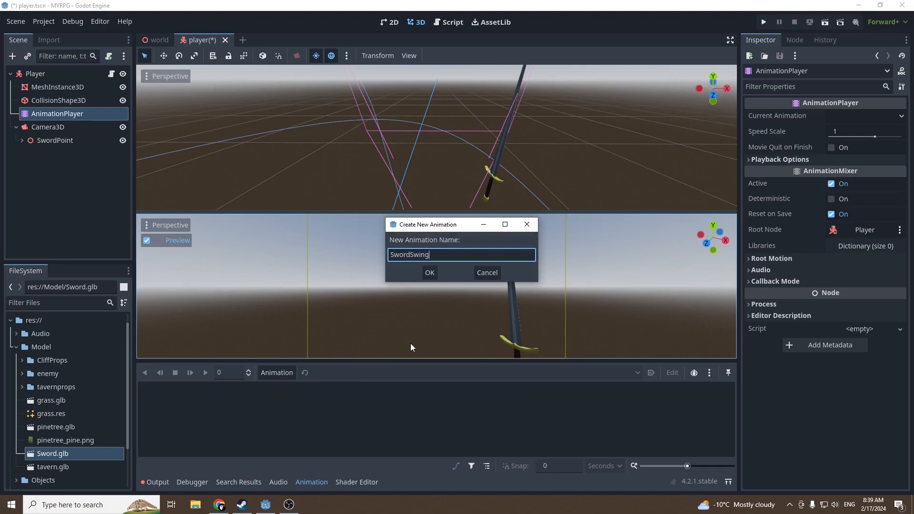
click(429, 272)
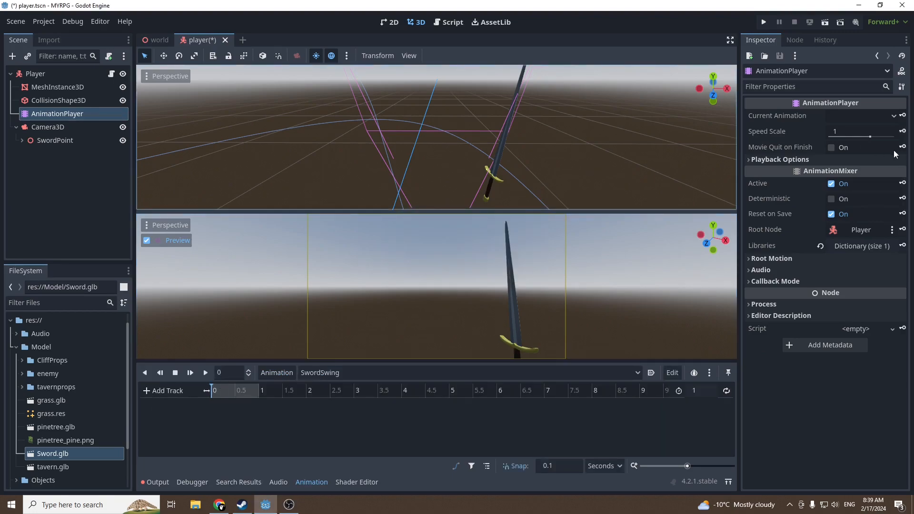
Step: Key SwordPoint position and rotation tracks at 0 s, then at 1 s
click(54, 139)
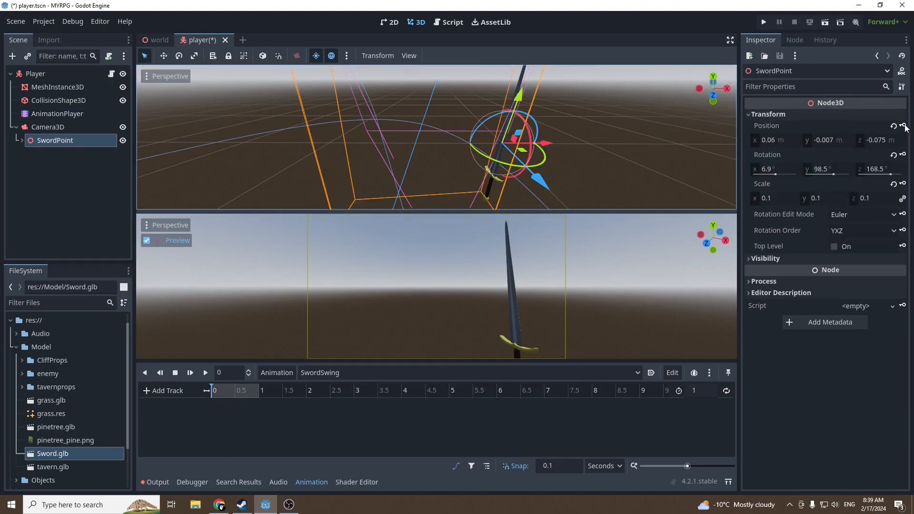
click(902, 125)
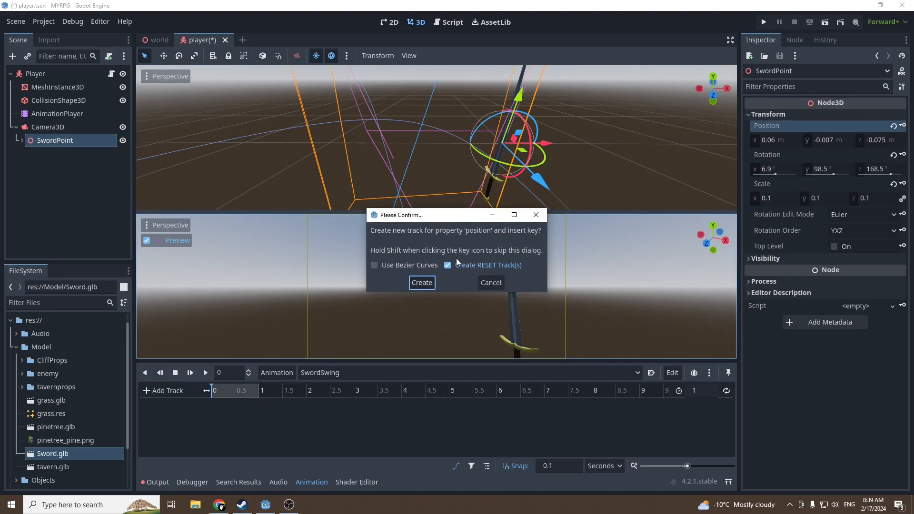
click(421, 283)
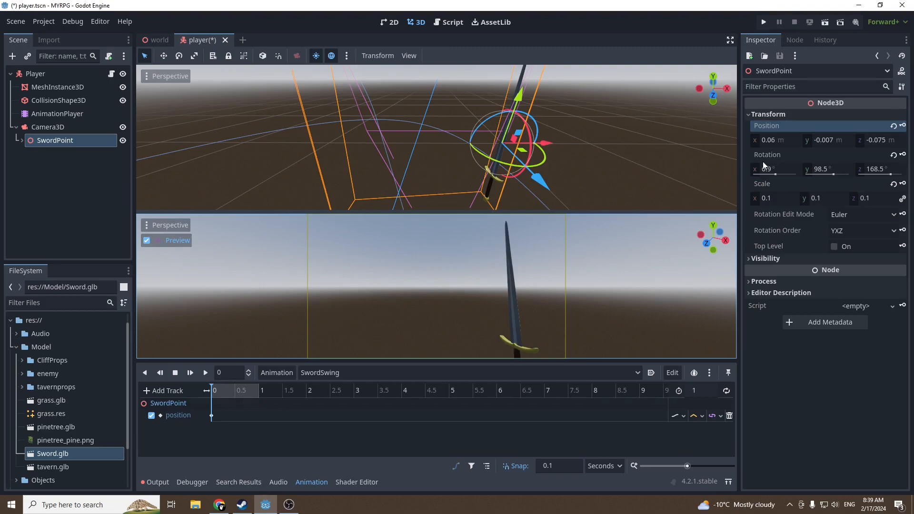
click(902, 155)
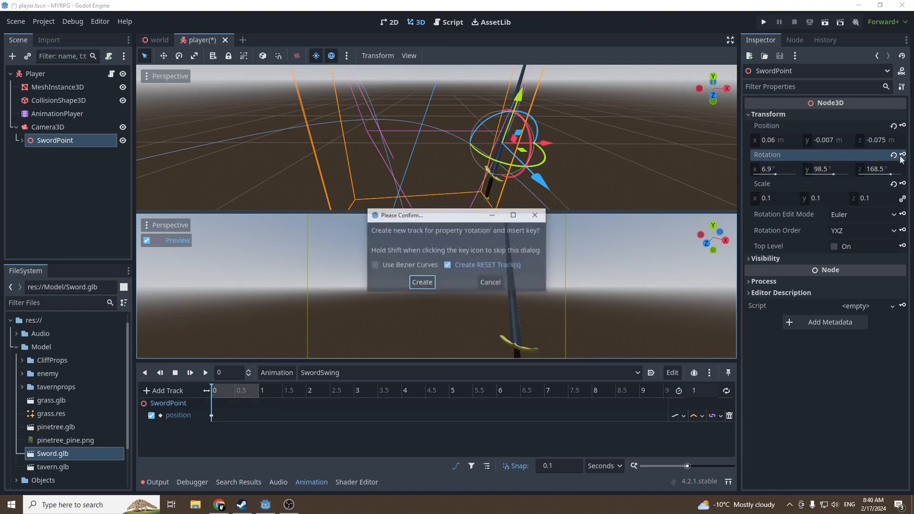
click(421, 282)
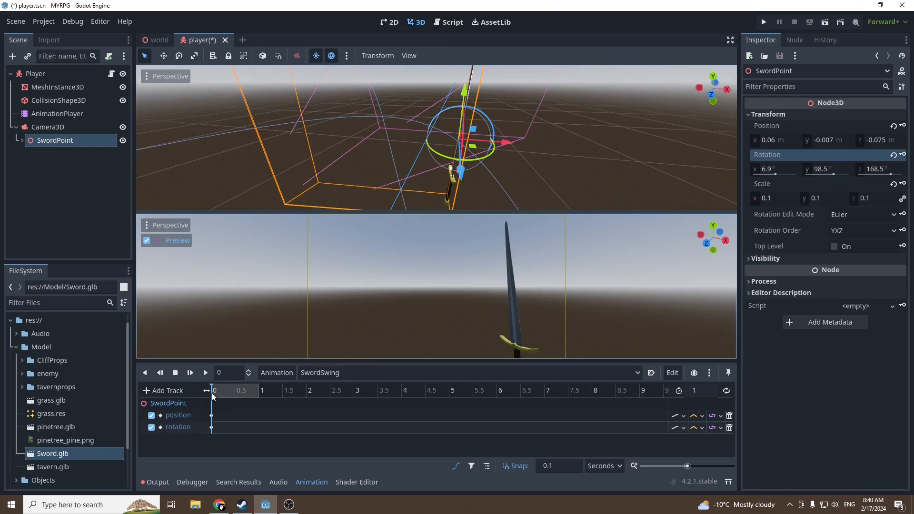
click(262, 390)
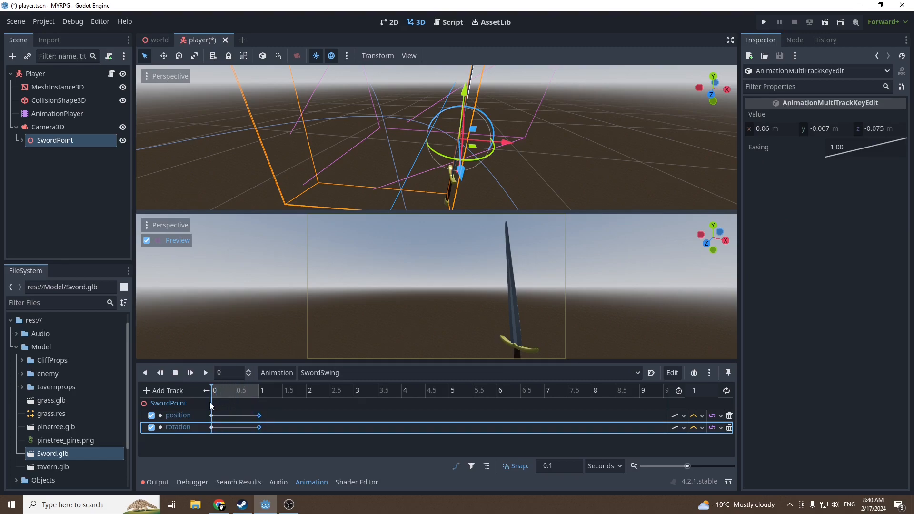
Step: Key a forward-tilted sword pose at 0.3 s and preview the looping swing
click(259, 390)
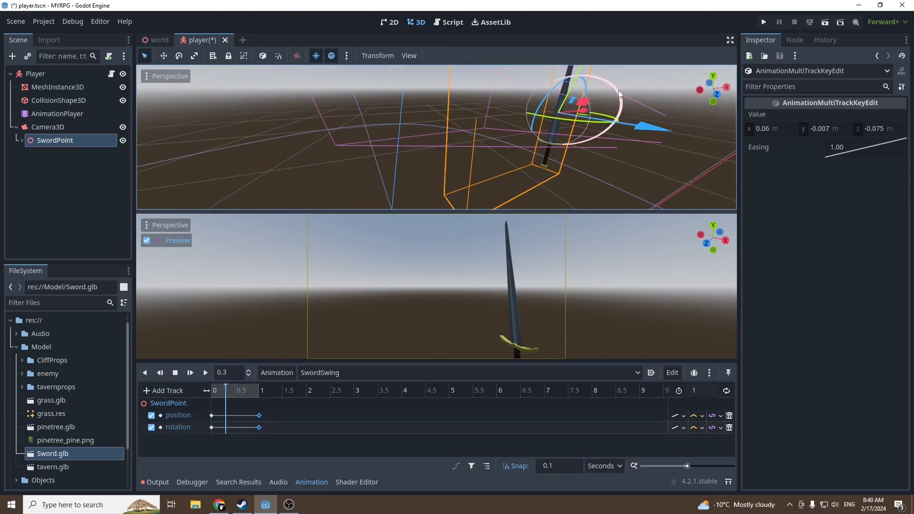
drag(620, 93, 595, 76)
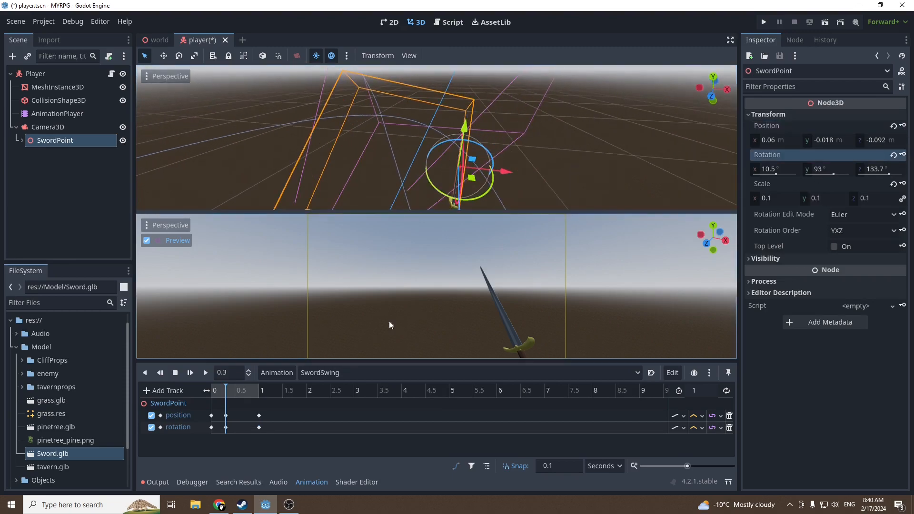
click(160, 372)
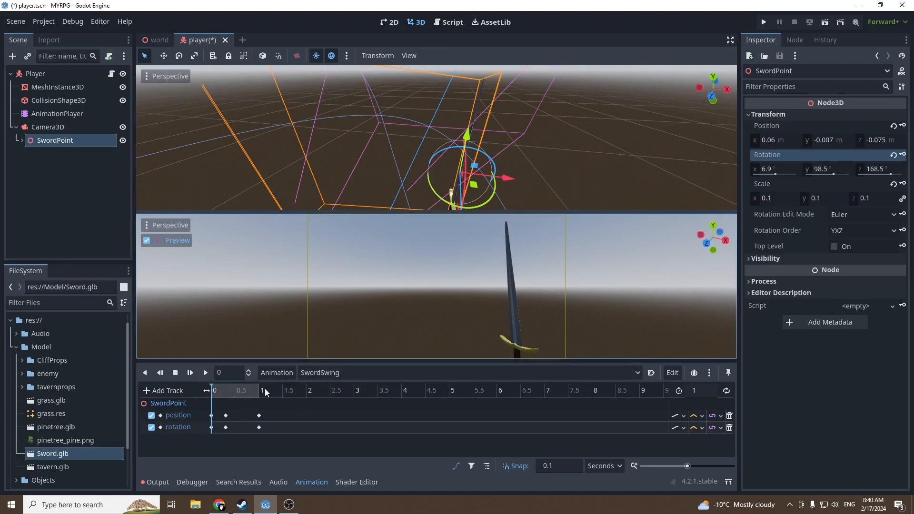
click(205, 372)
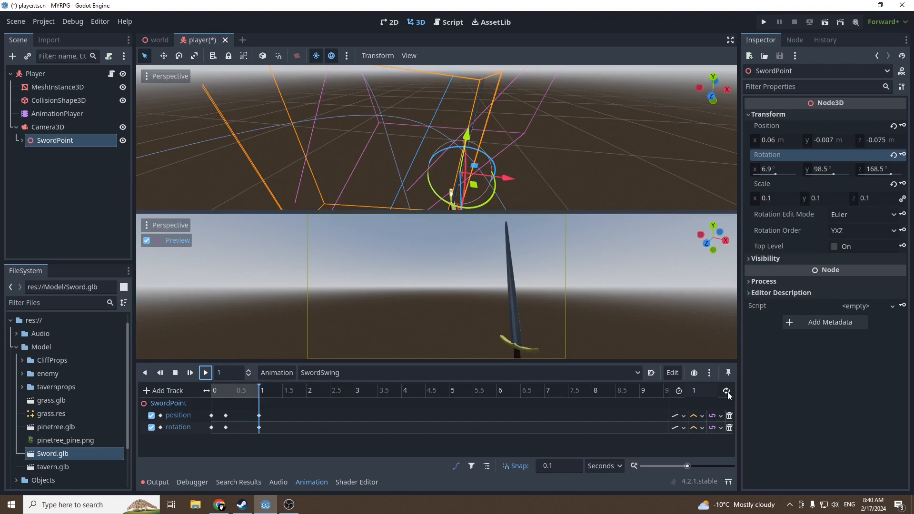
mouse_move(726, 390)
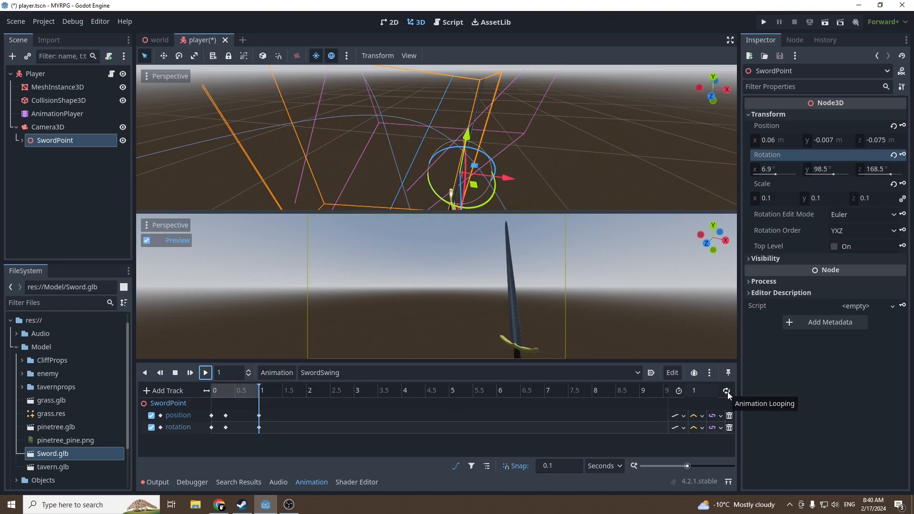
click(205, 372)
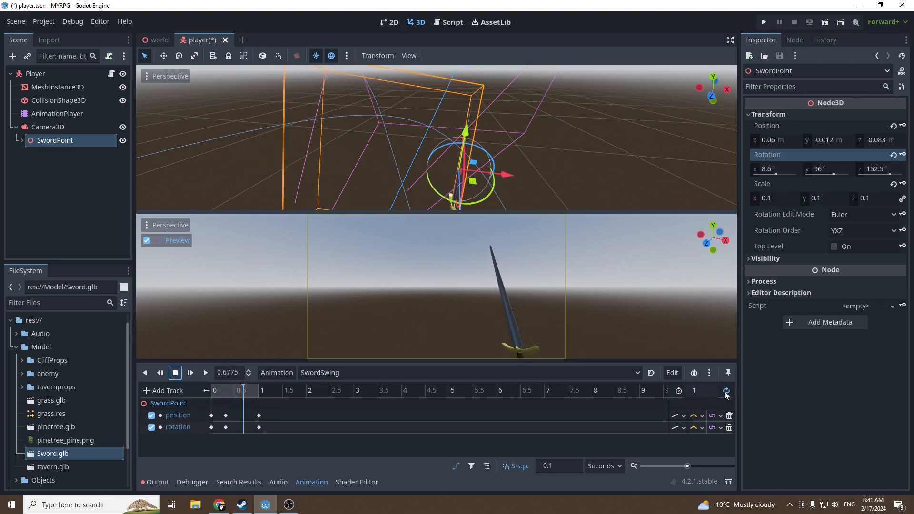
mouse_move(726, 390)
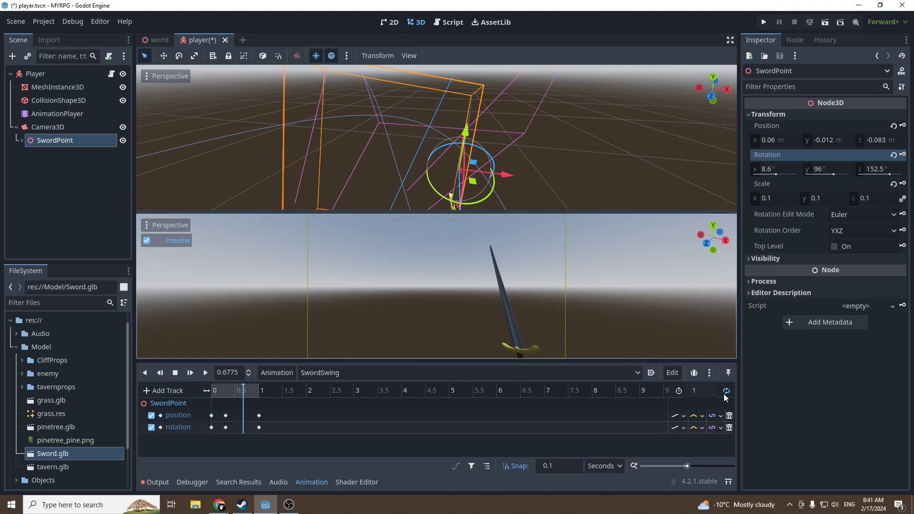
mouse_move(524, 291)
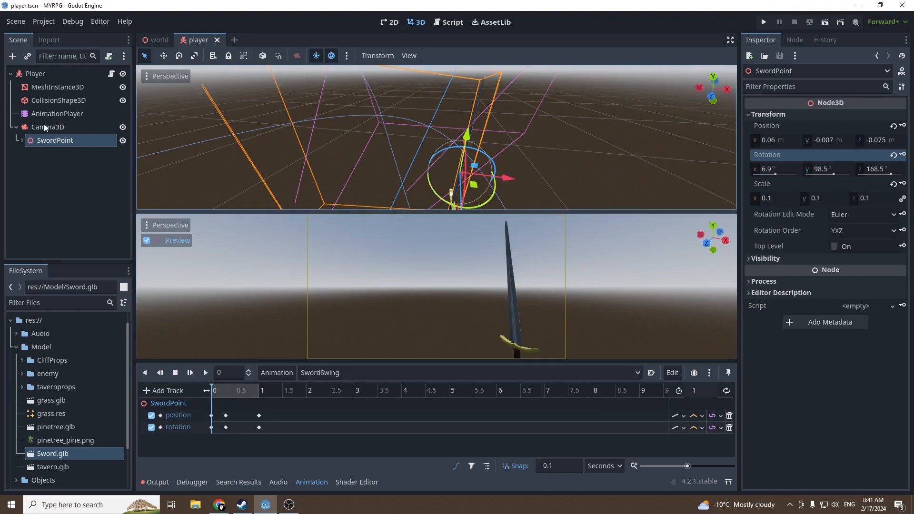
Step: In player.gd, write func attack() playing "SwordSwing" when attack is just pressed
click(35, 73)
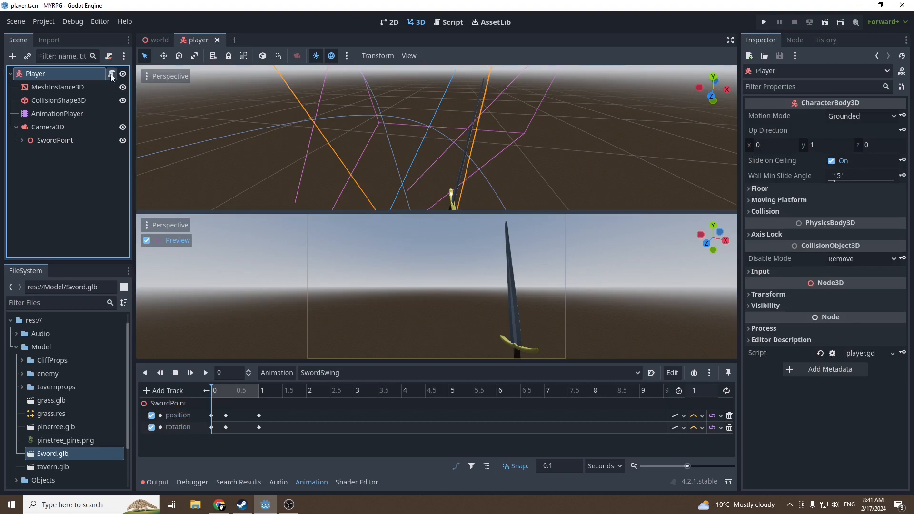
click(452, 23)
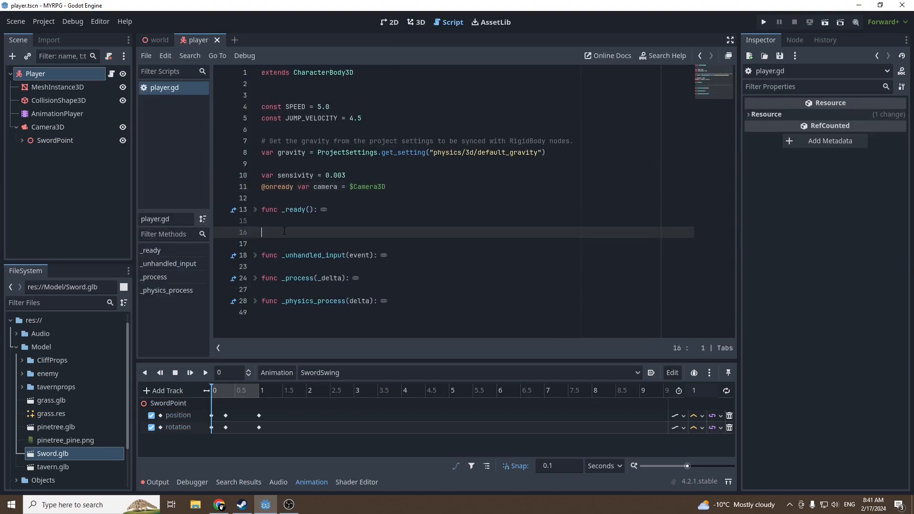
text(func a)
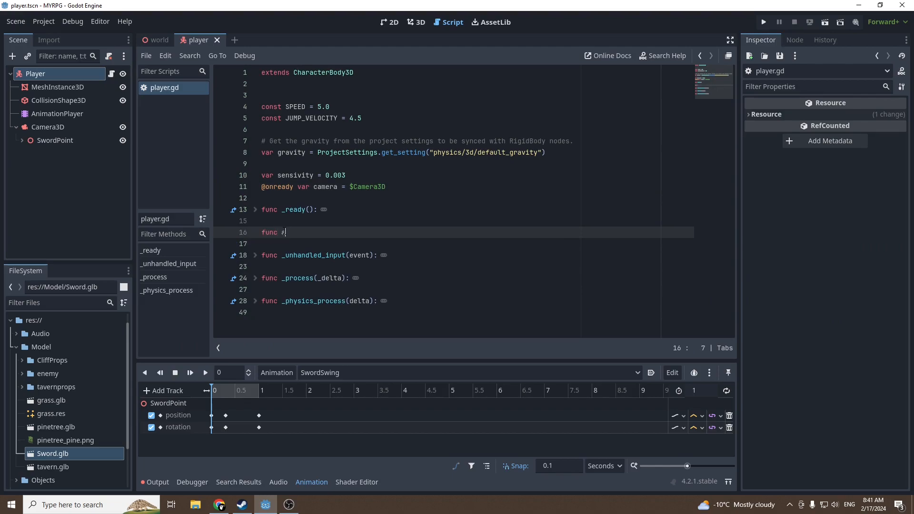
text(ttack():)
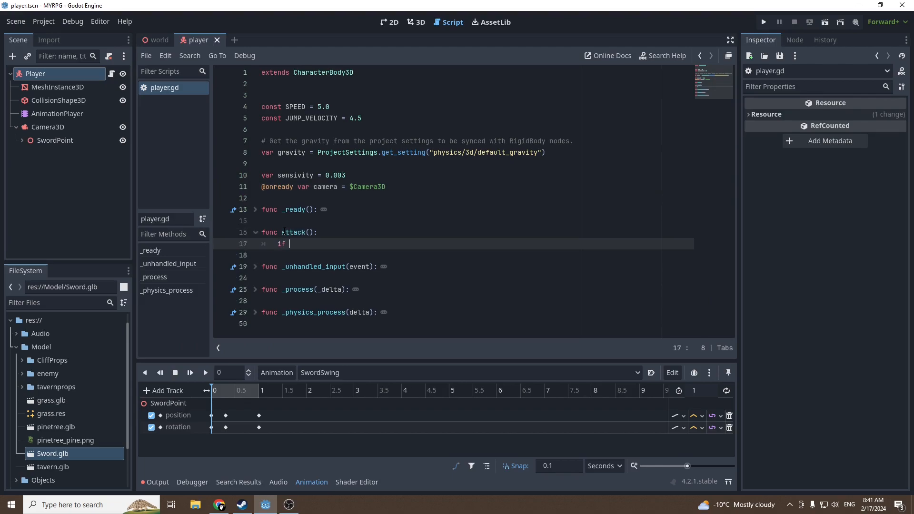
text(Input.)
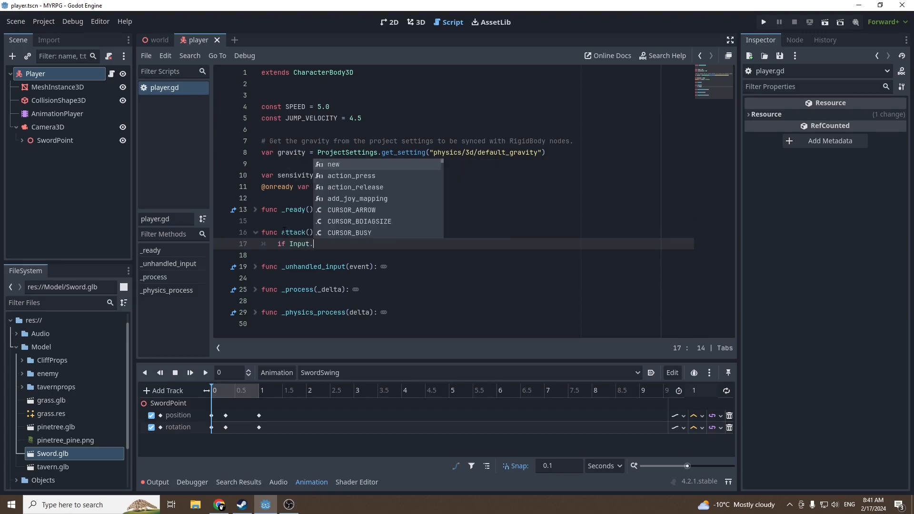
text(is_action_just_pressed())
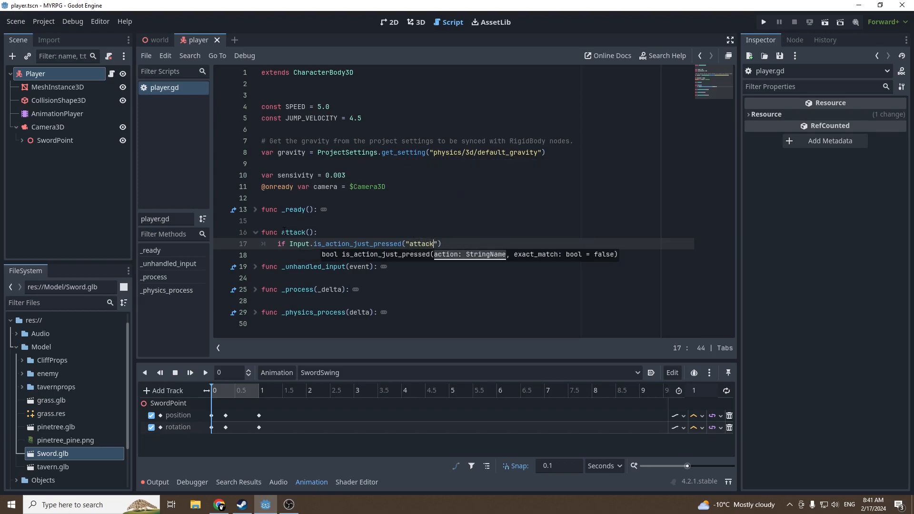
key(Return)
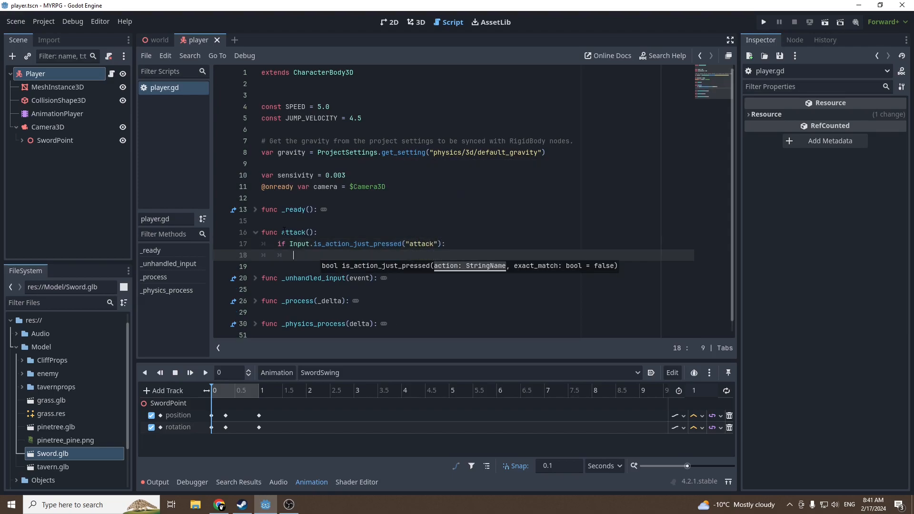
text(aniamtionPlayer.play()
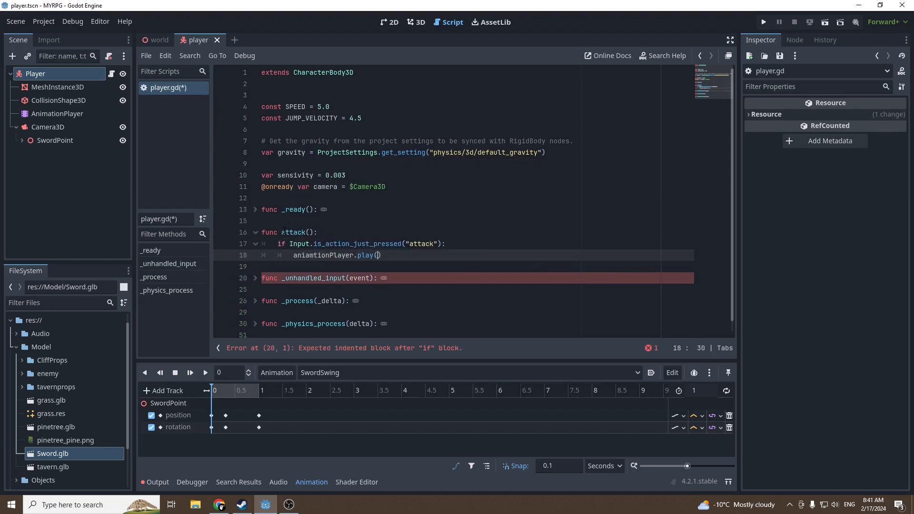
text("SwordSwing")
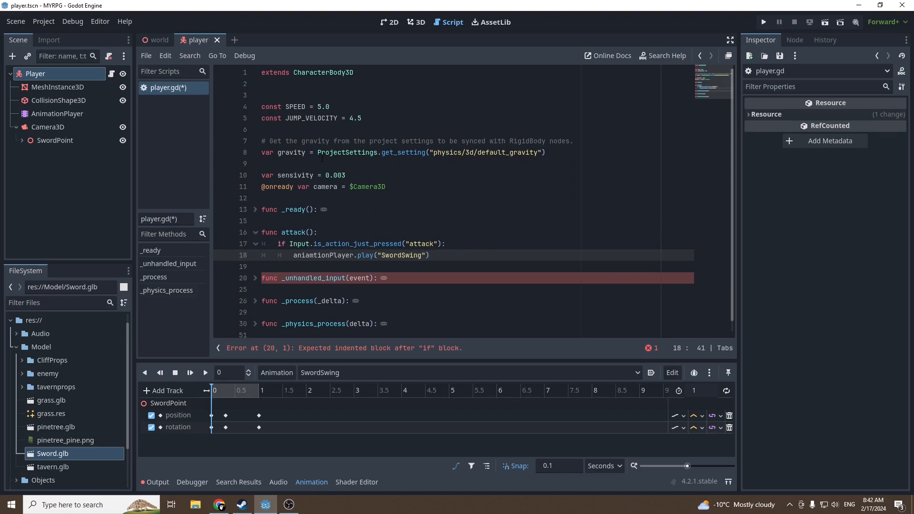
text(@onready var)
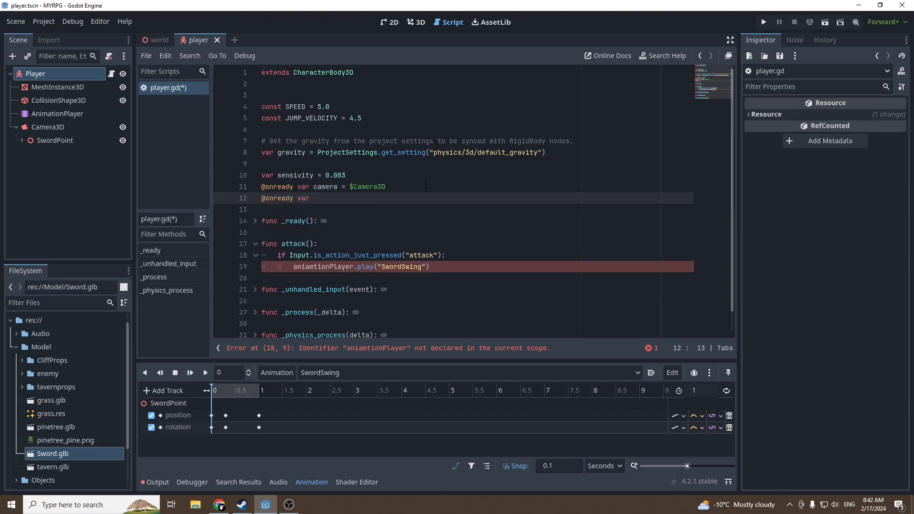
text(animationPlayer)
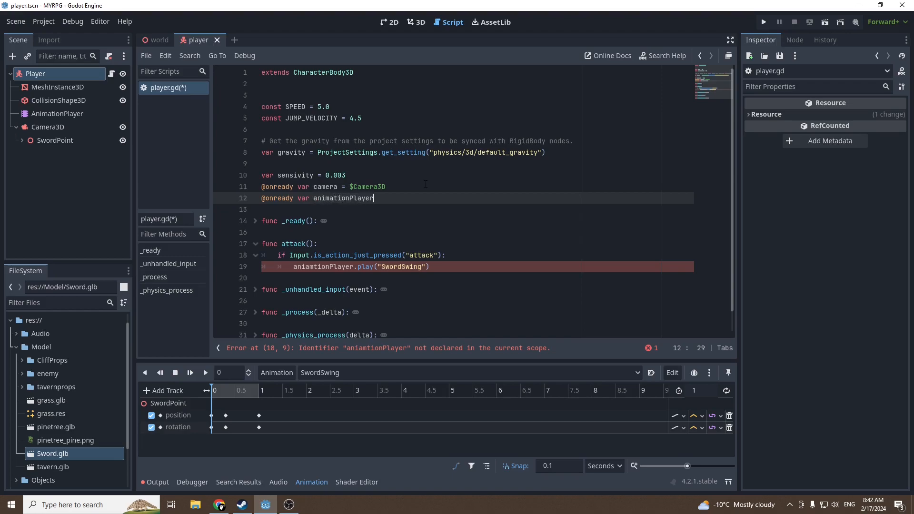
text(= $)
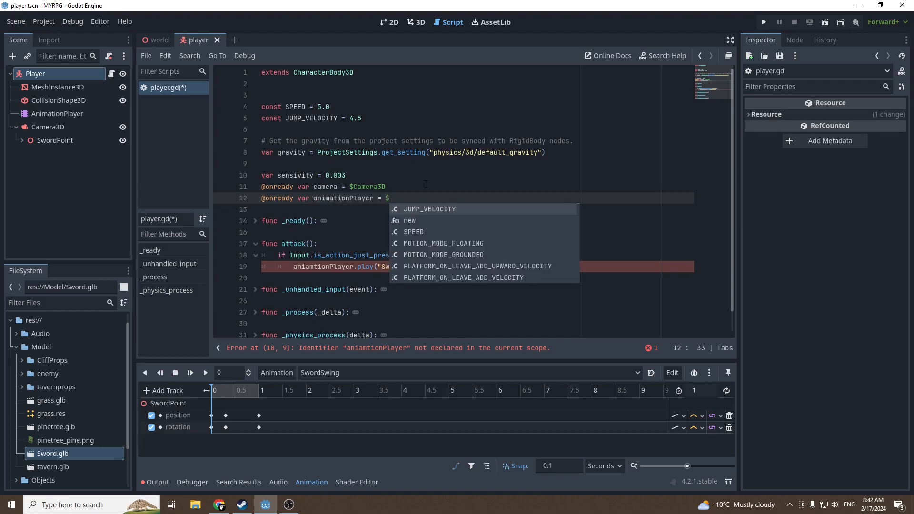
text(AnimationPlayer)
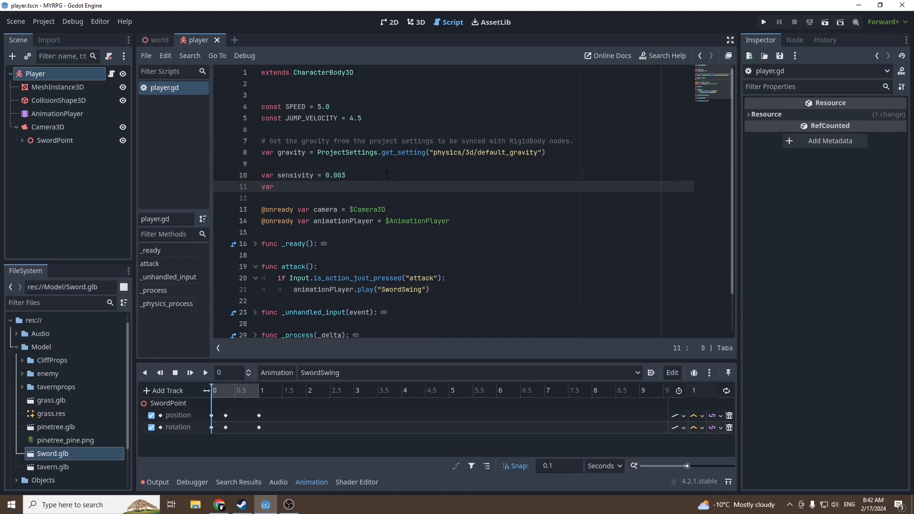
Step: Declare onCooldown = false and require onCooldown == false in the attack condition
text(onCooldown =)
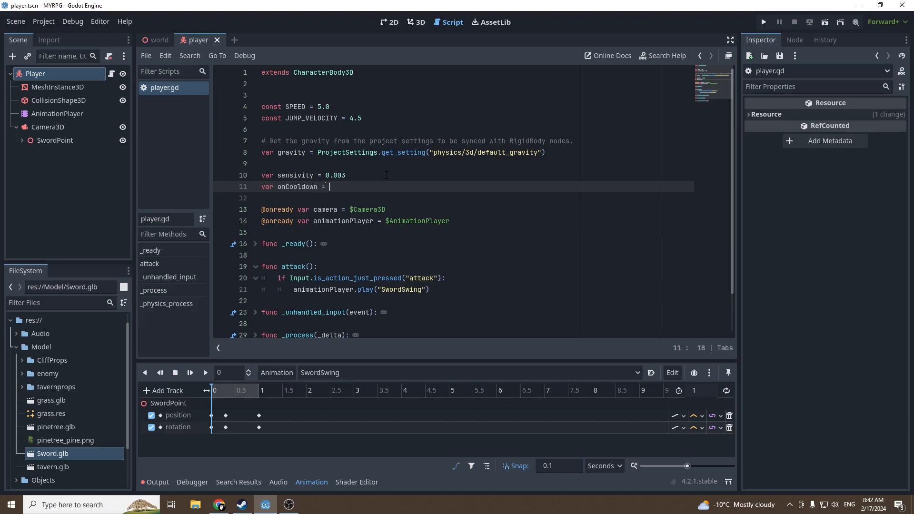
text(false)
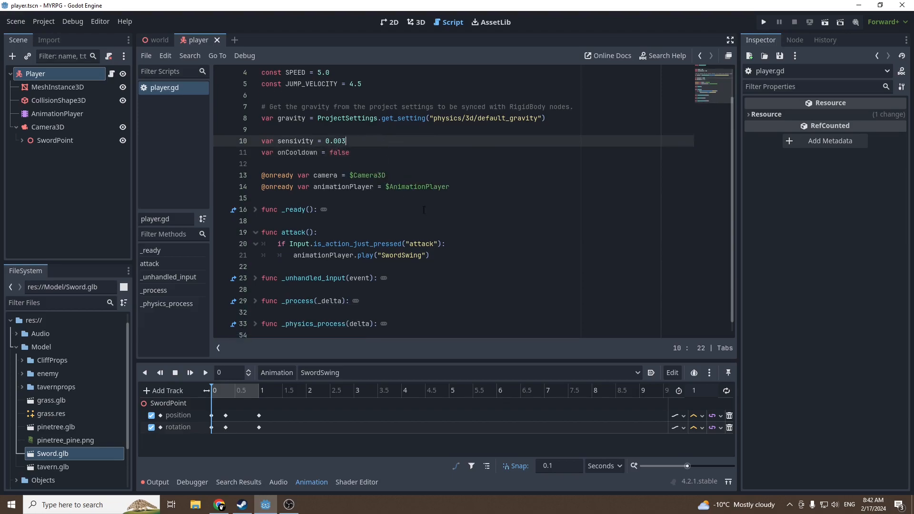
text(and onc)
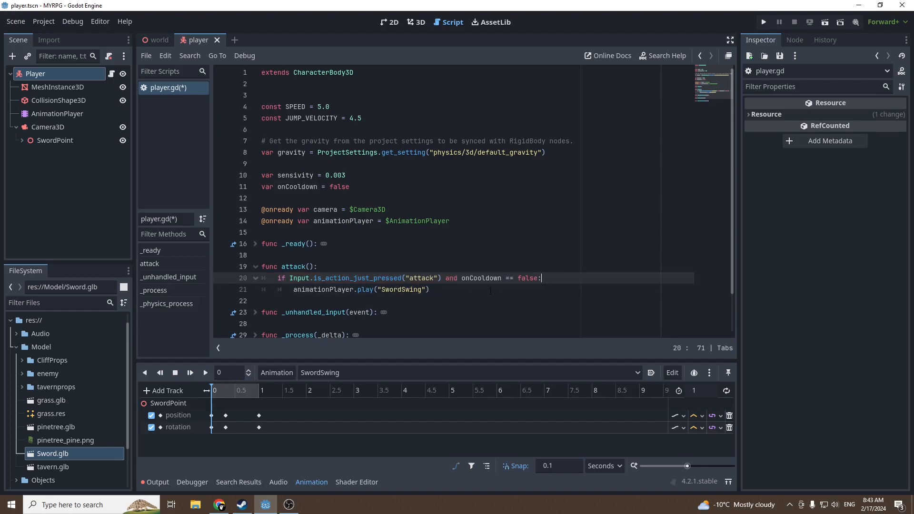
click(430, 290)
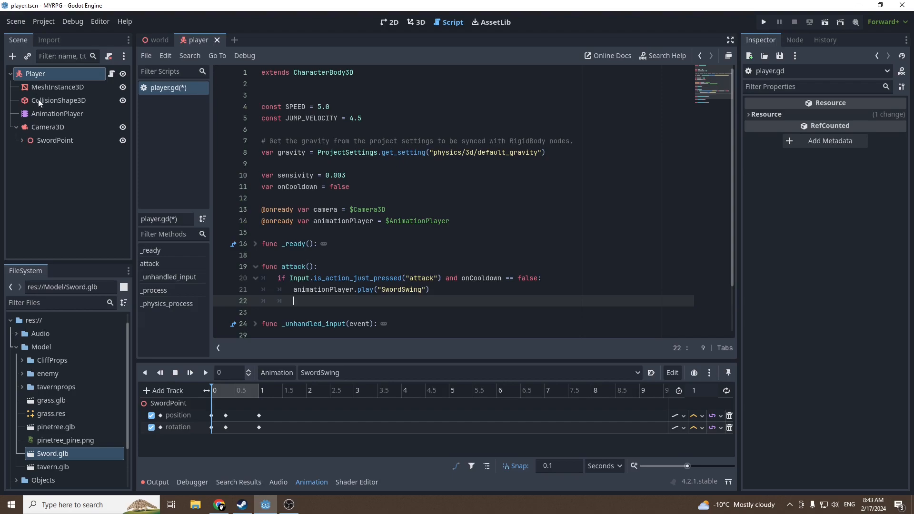
text(Timer)
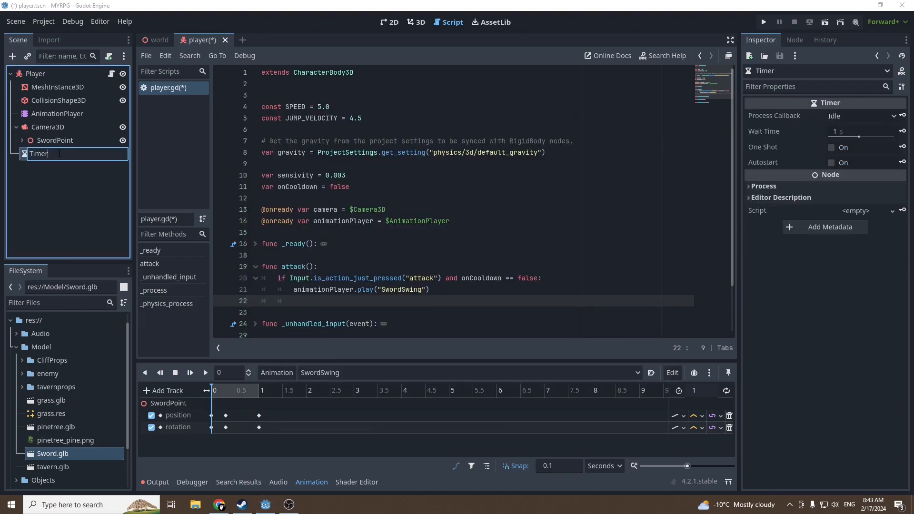
text(AttackCooldown)
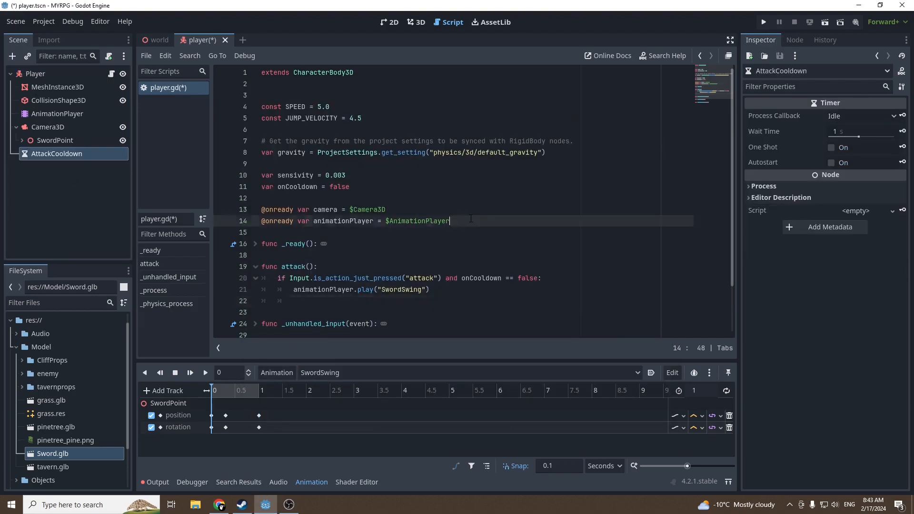
text(@onready var)
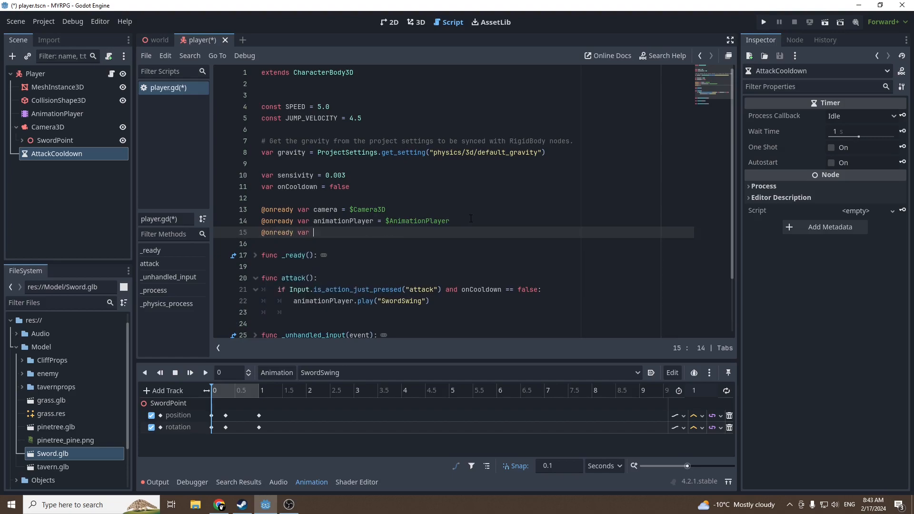
text(c)
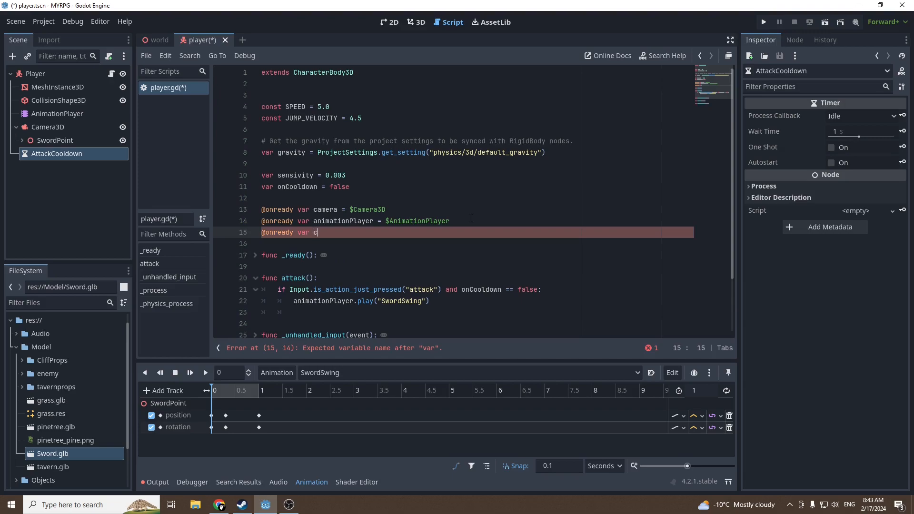
text(ooldown = $AttackC)
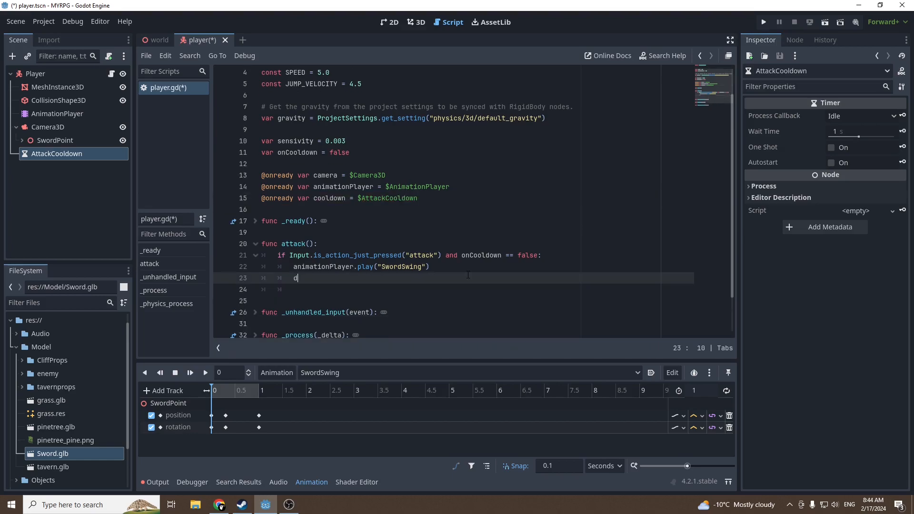
Step: After playing SwordSwing, set onCooldown to true and call cooldown.start()
text(ooldown)
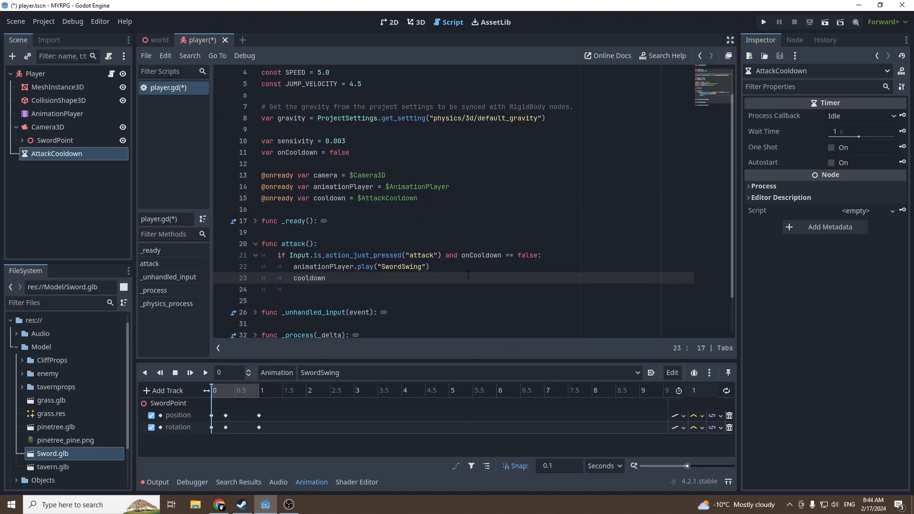
text(.start()
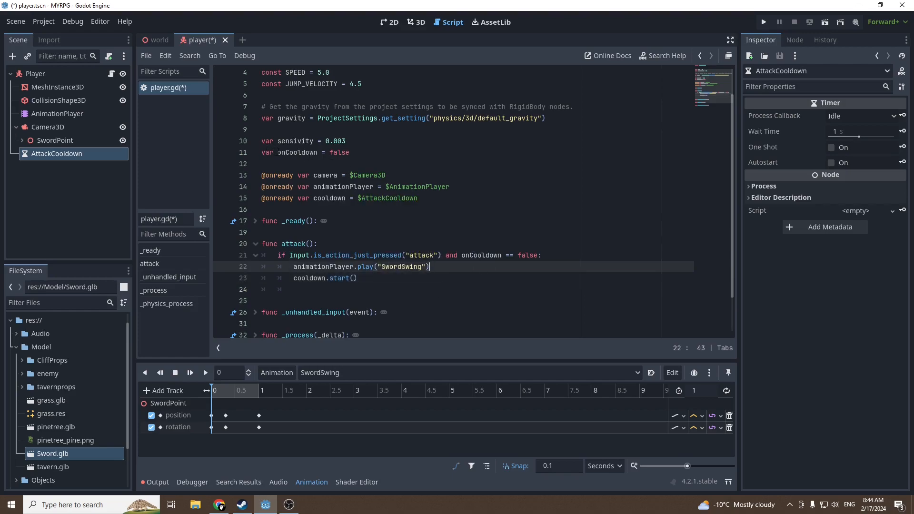
text(onCooldown = false)
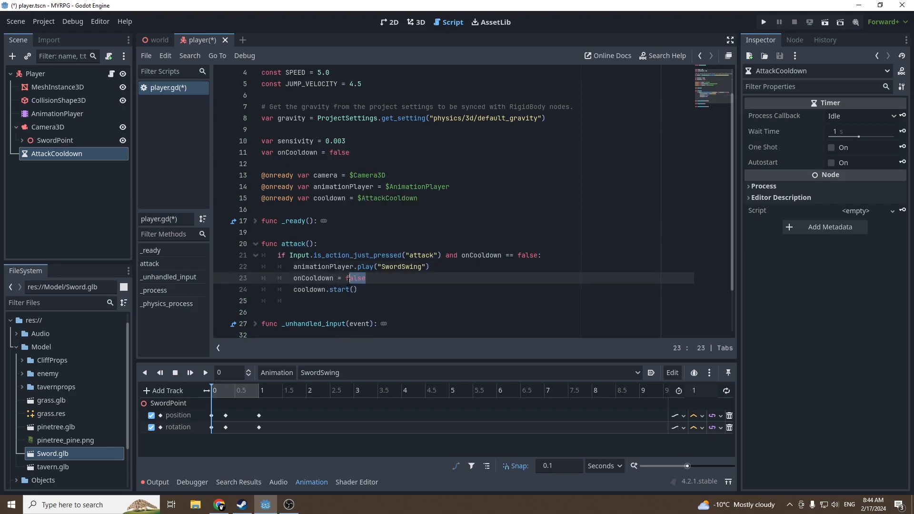
text(true)
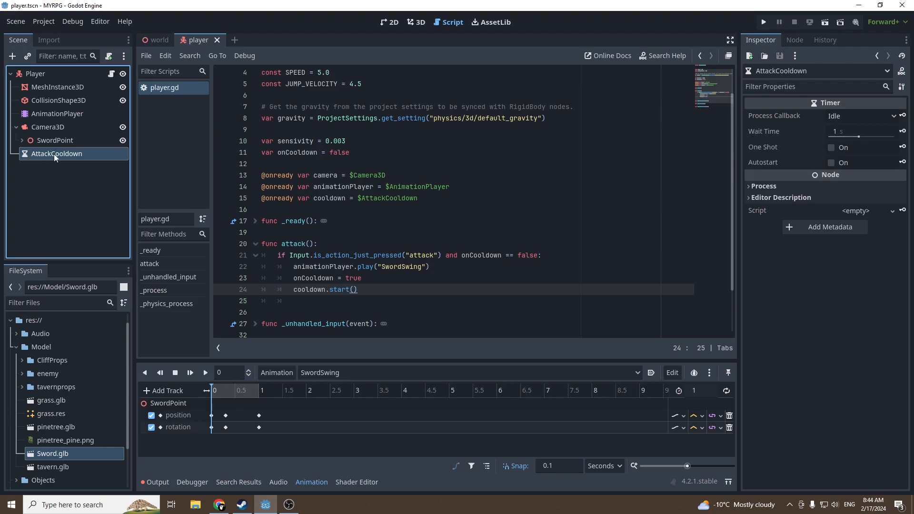
Step: Move the final SwordSwing keys earlier, set its length to 0.7, and save the scene
click(862, 132)
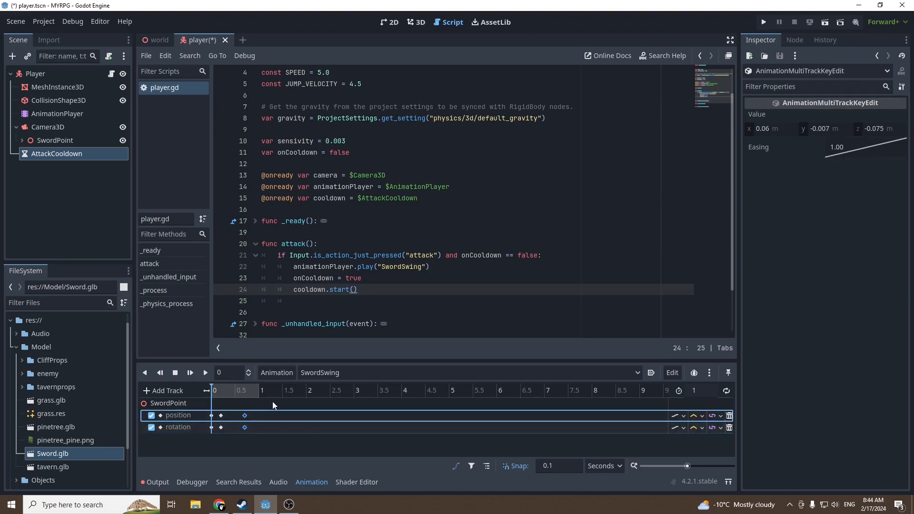
key(ctrl+s)
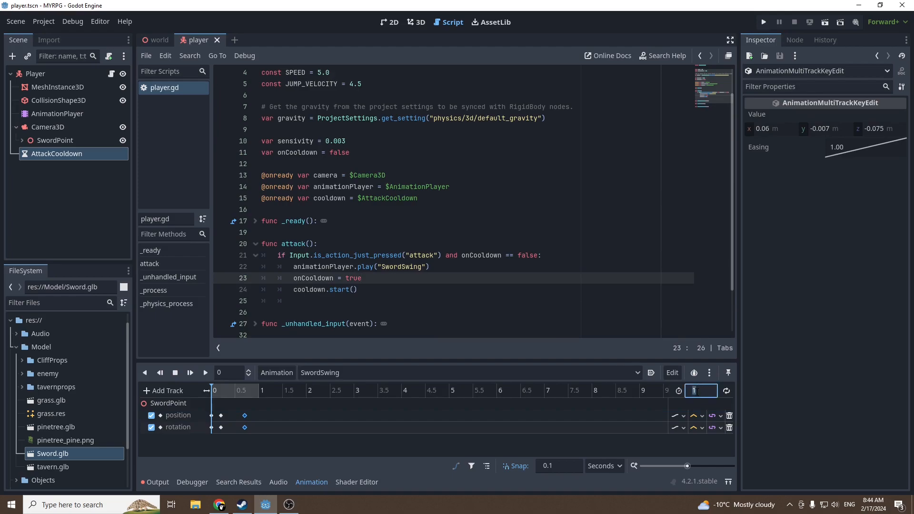
text(0.7)
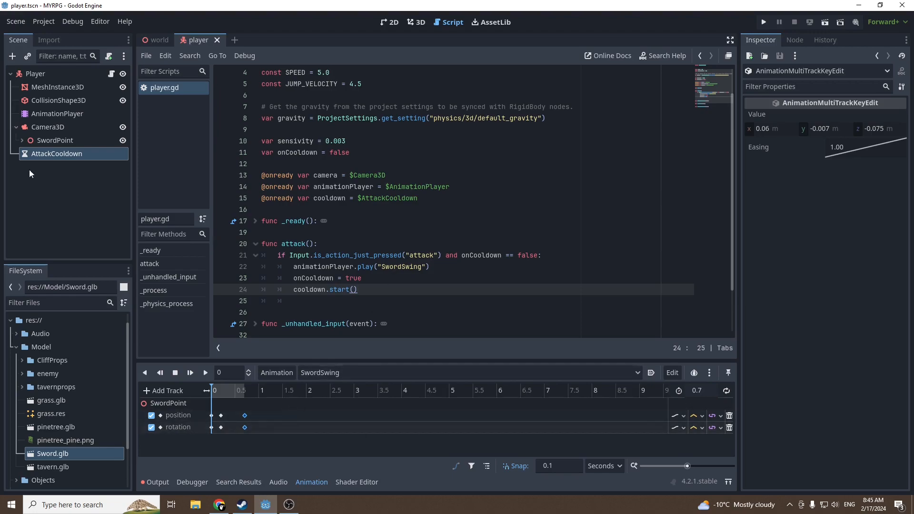
click(56, 153)
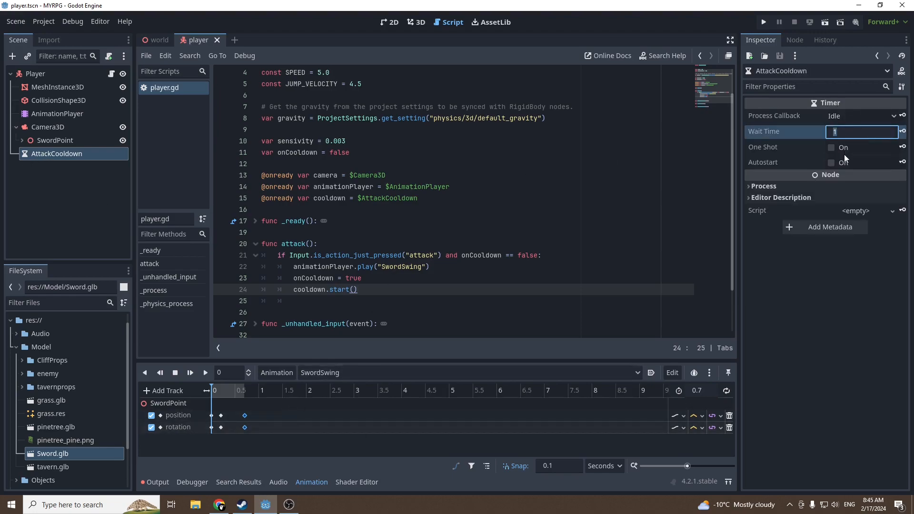
key(ctrl+s)
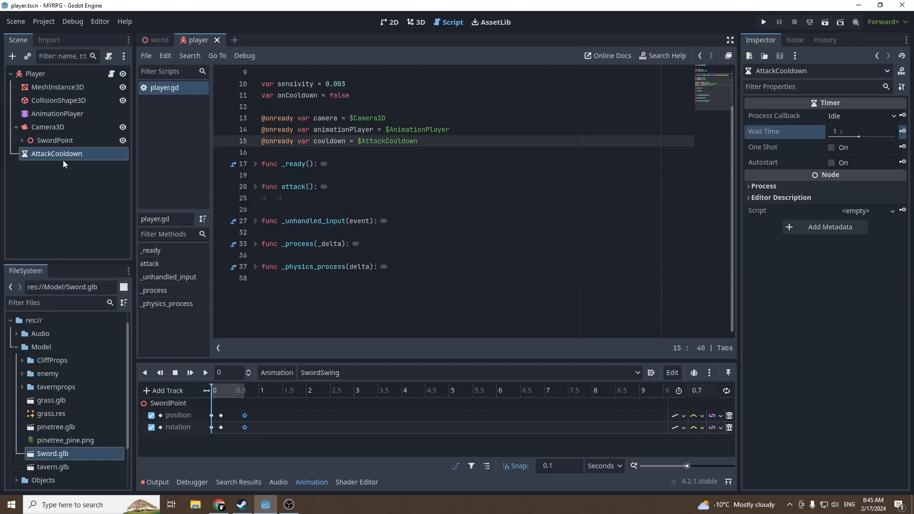
Step: Connect AttackCooldown's timeout() to _on_attack_cooldown_timeout and replace pass with onCooldown = false
click(794, 39)
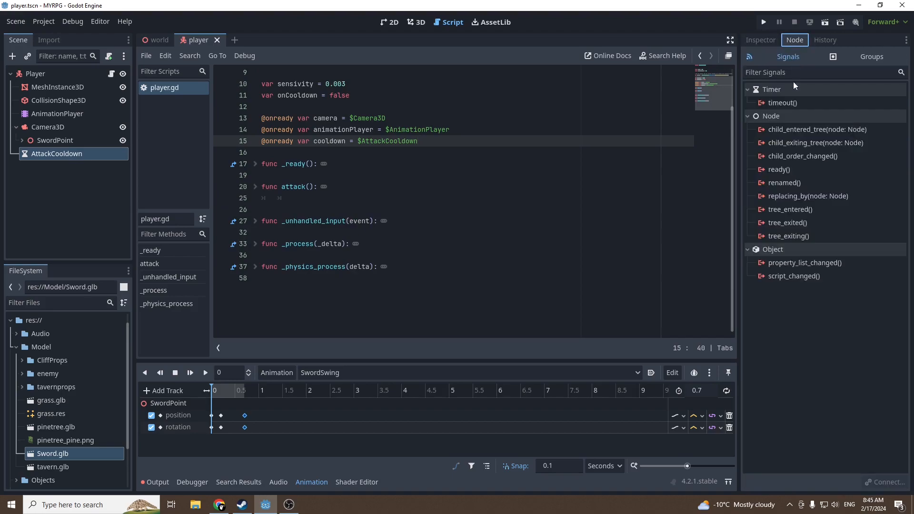
double_click(783, 103)
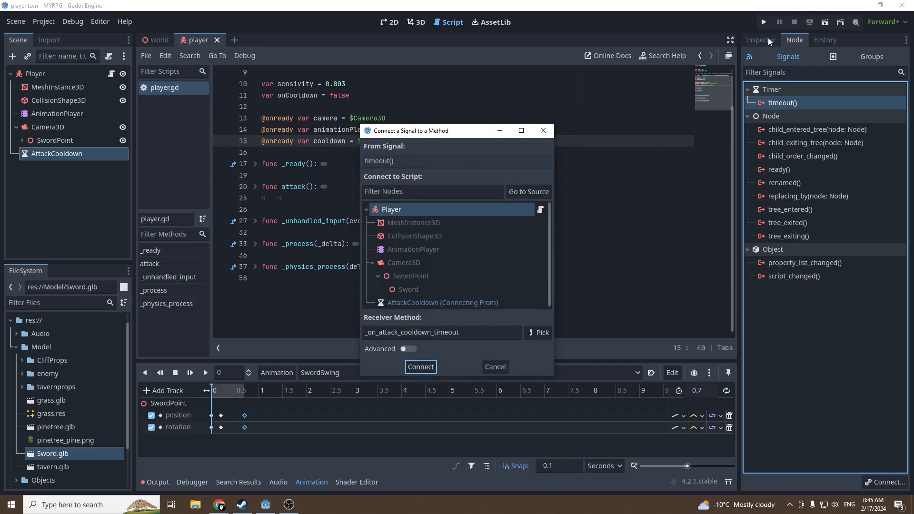
mouse_move(784, 109)
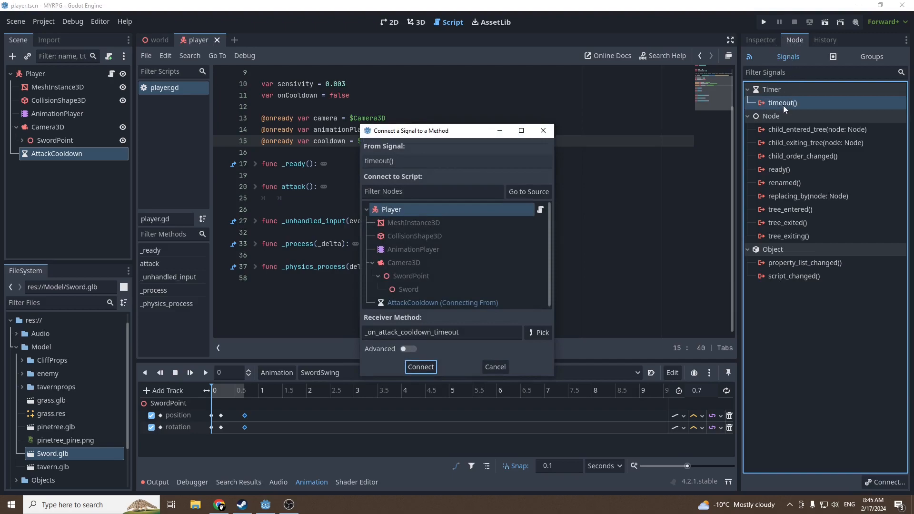
mouse_move(838, 114)
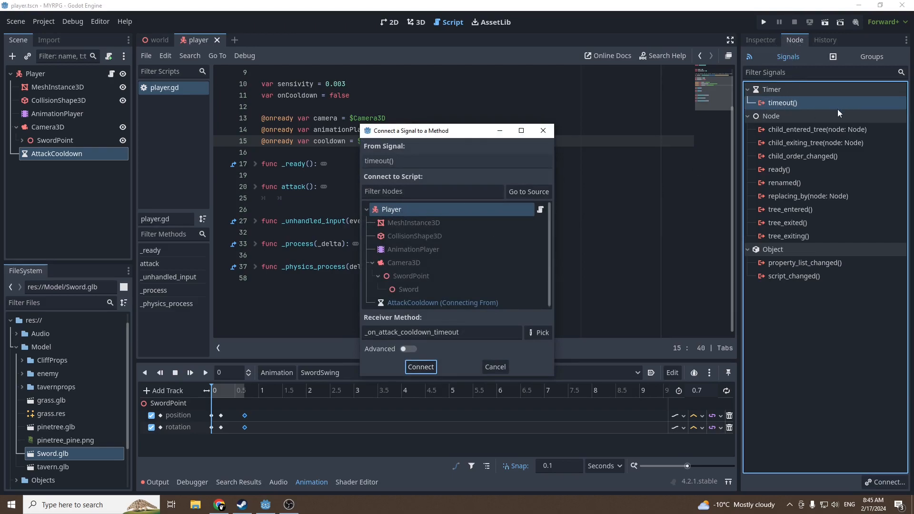
mouse_move(402, 210)
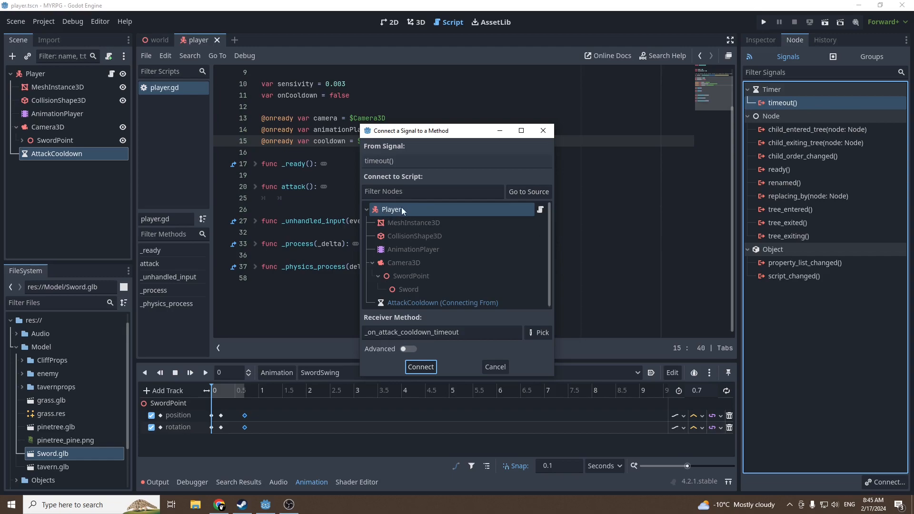
mouse_move(401, 210)
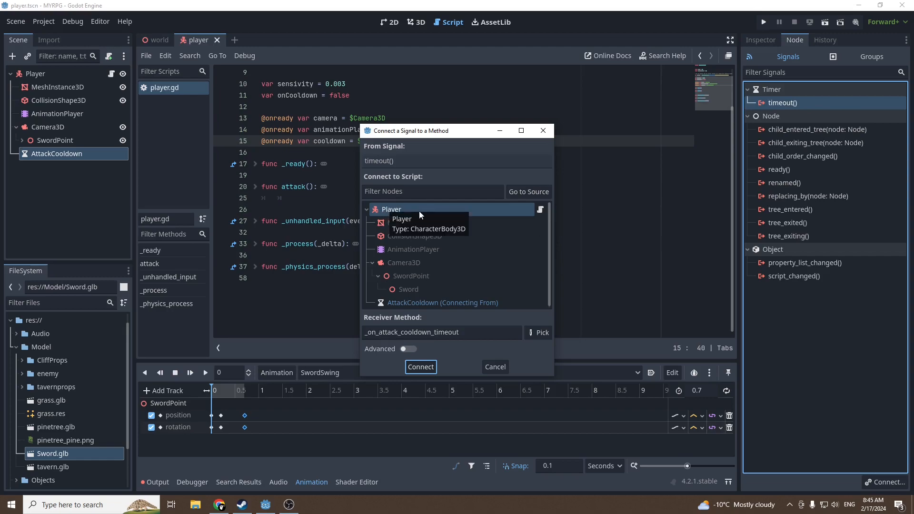
click(420, 366)
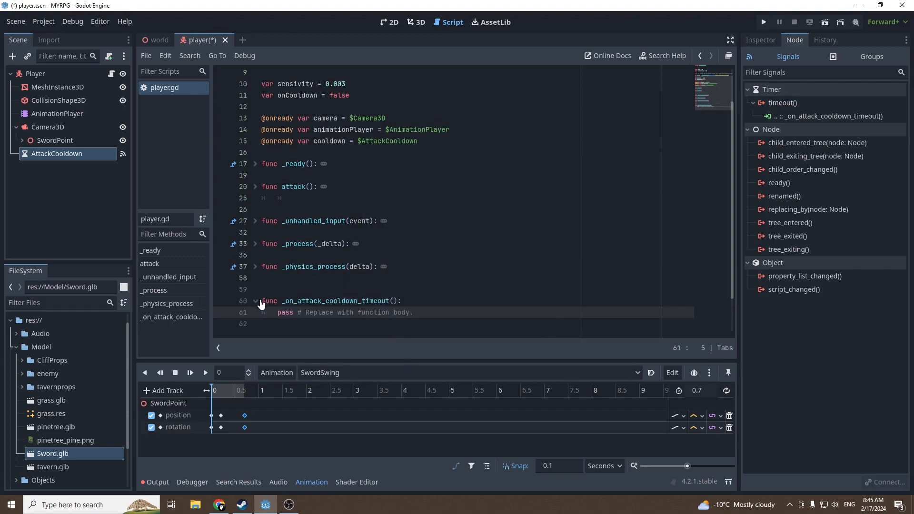
double_click(337, 300)
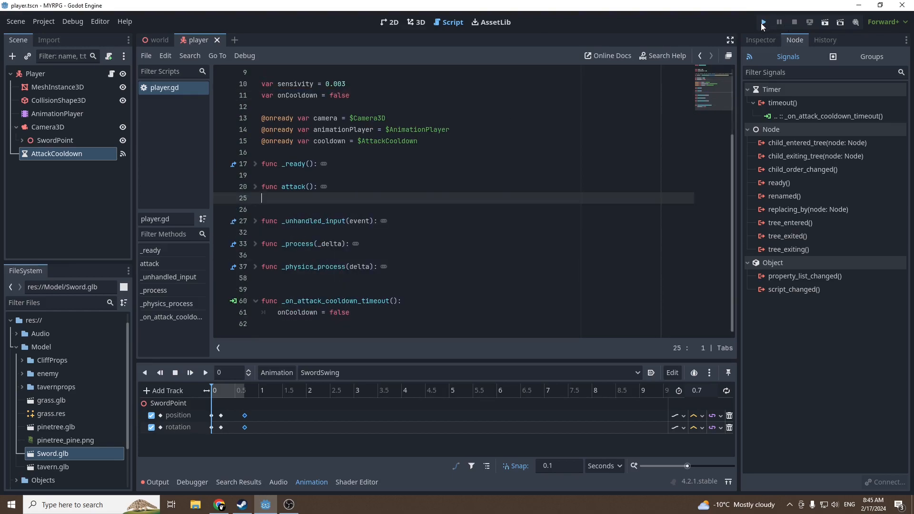
Step: Test-run the game, then add an 'attack' input action bound to the left mouse button
click(761, 23)
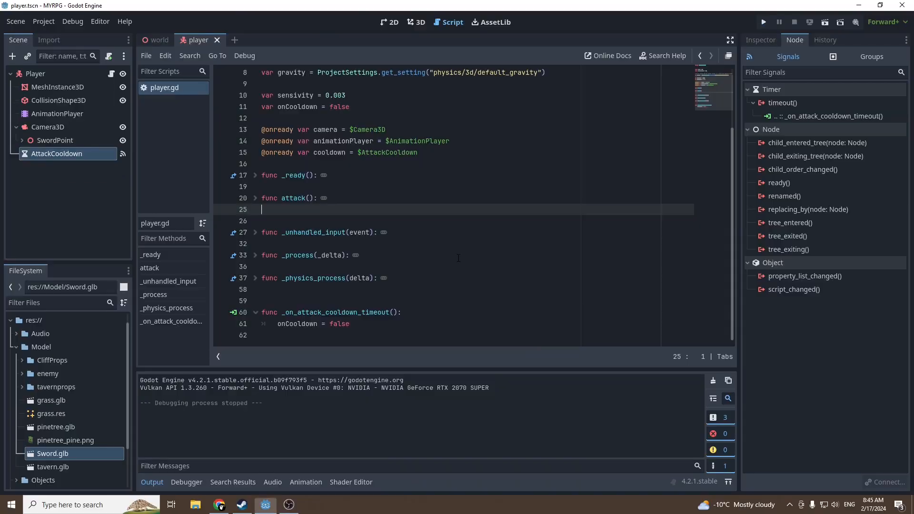
click(43, 21)
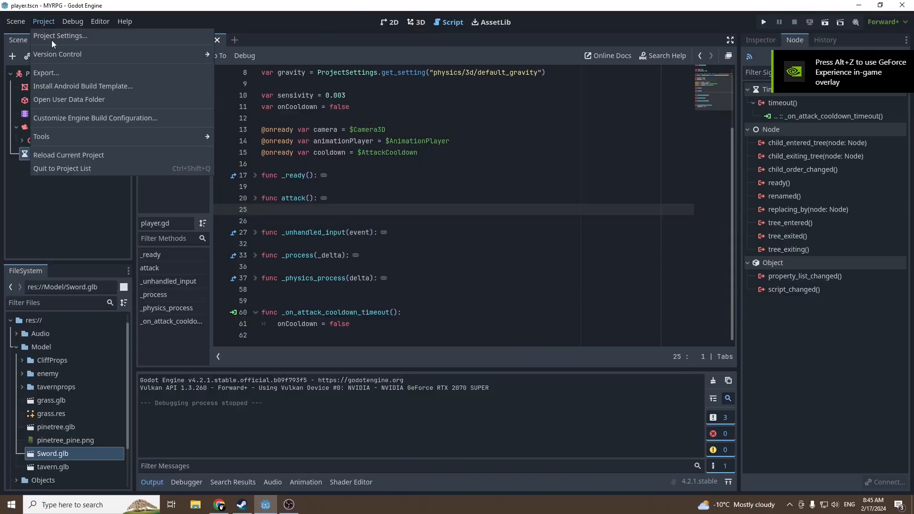
click(60, 35)
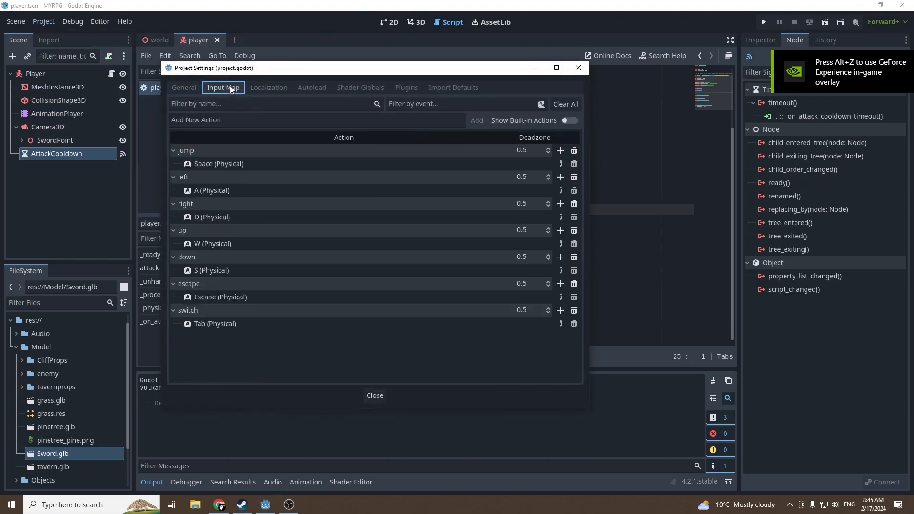
text(att)
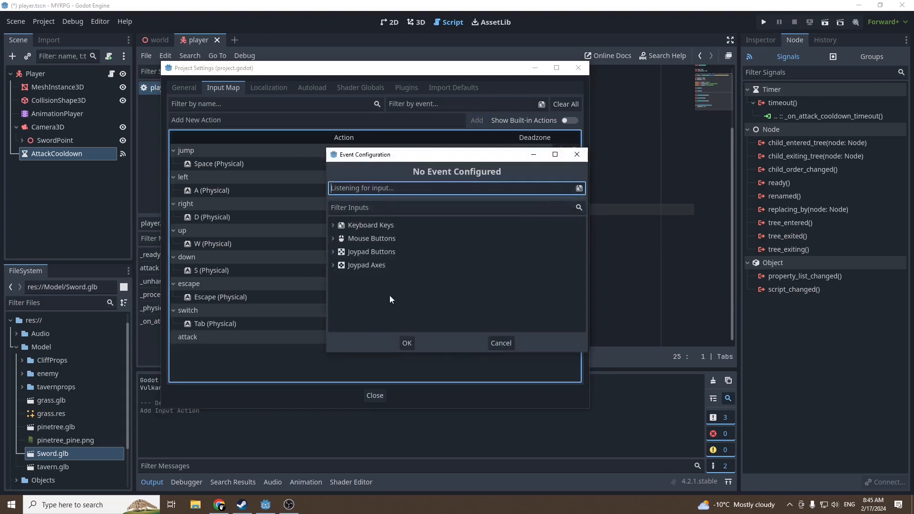
click(371, 238)
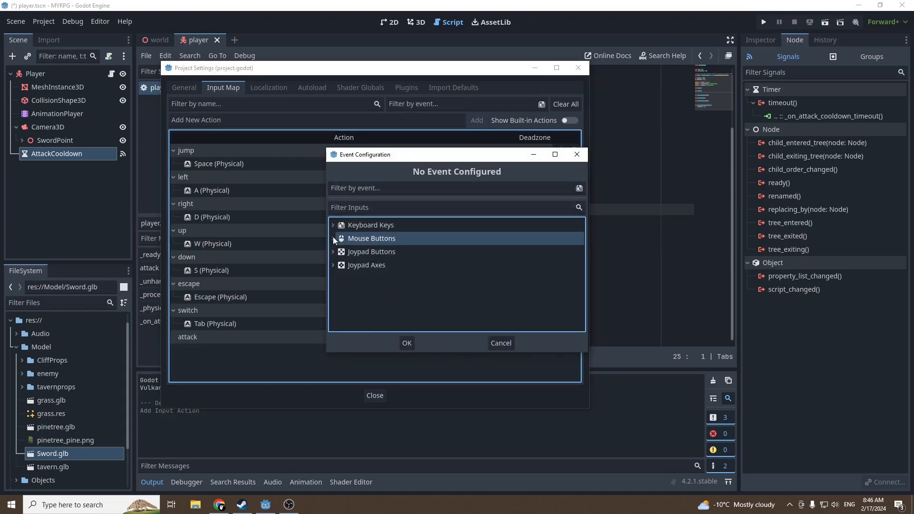
click(371, 238)
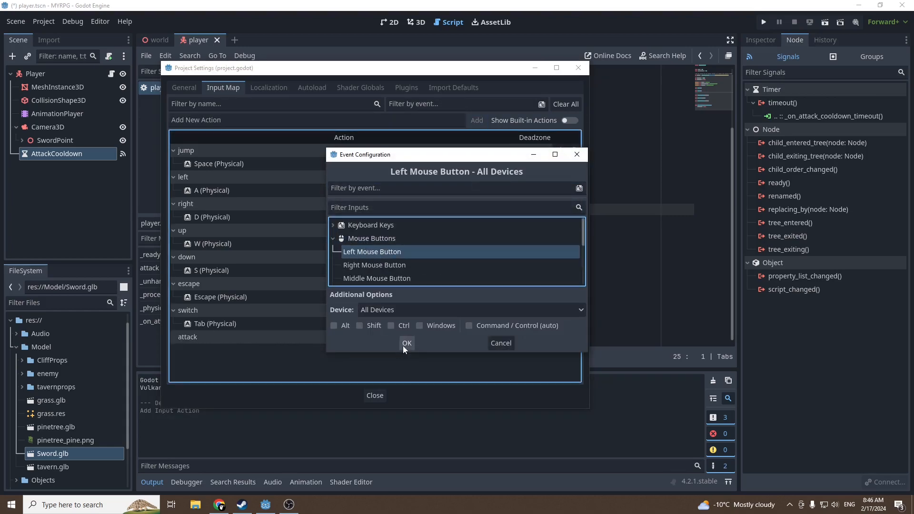
click(405, 343)
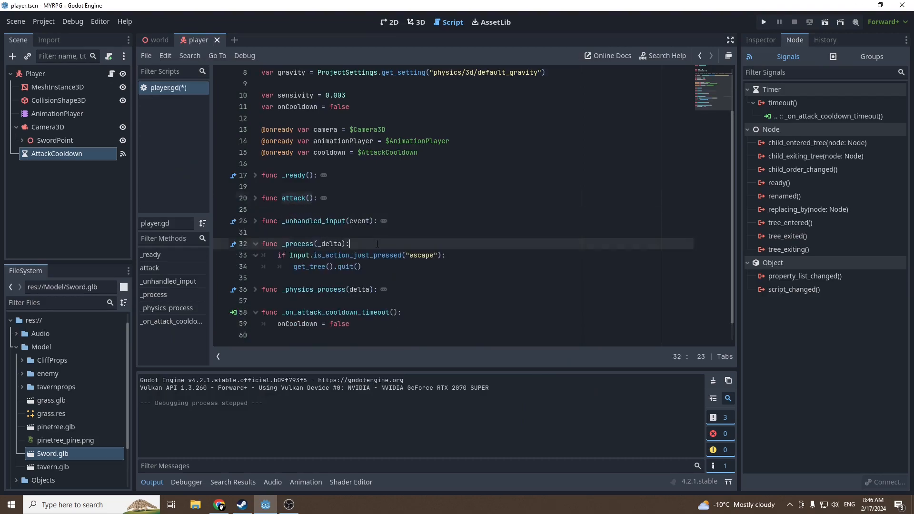
Step: Call attack() at the start of _process in player.gd and save the script
text(attack())
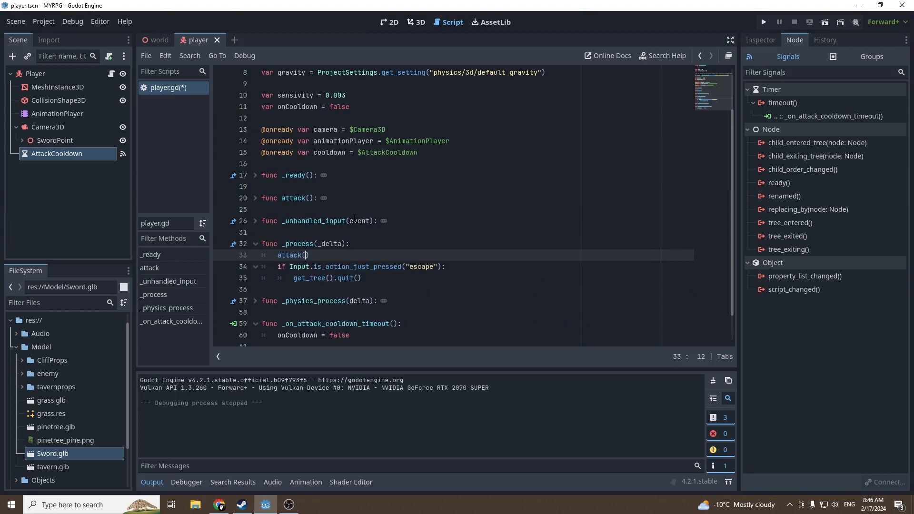
click(763, 21)
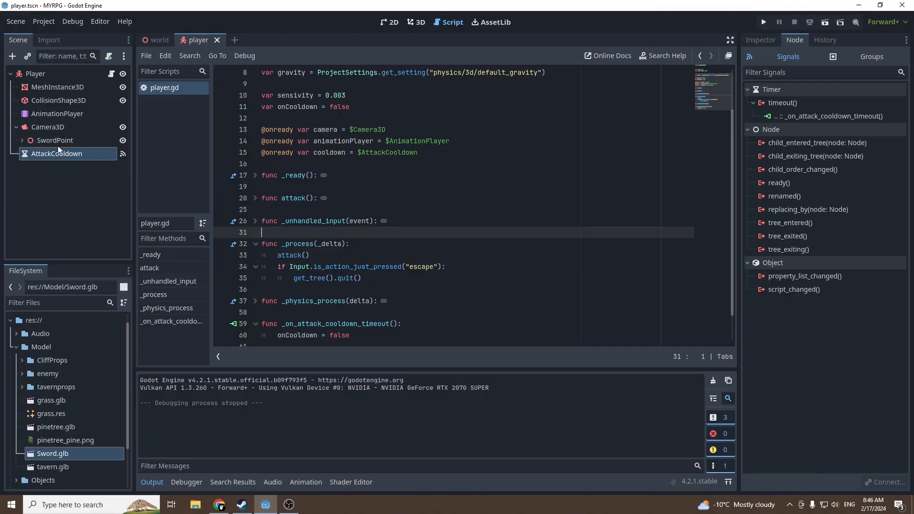
Step: Set AttackCooldown's Wait Time to 0.8, test-run the game, and return to 3D view
click(760, 40)
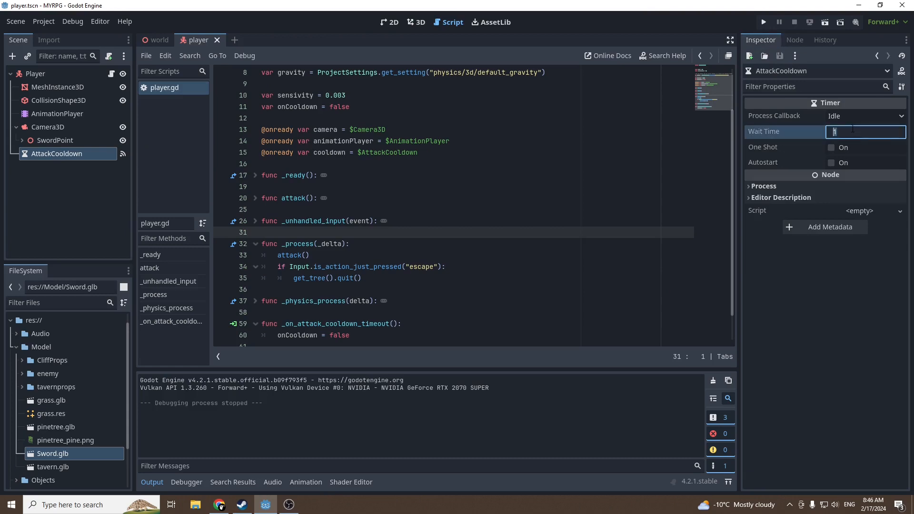
text(0.8)
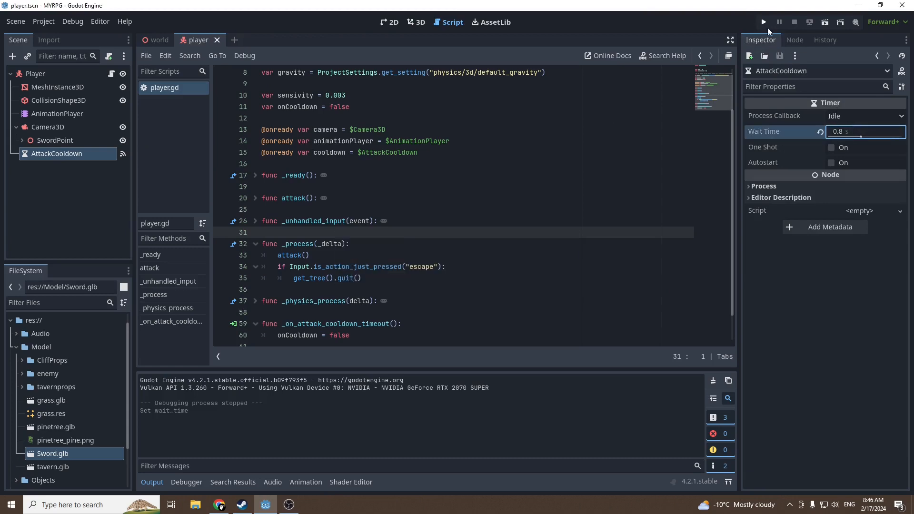
click(762, 21)
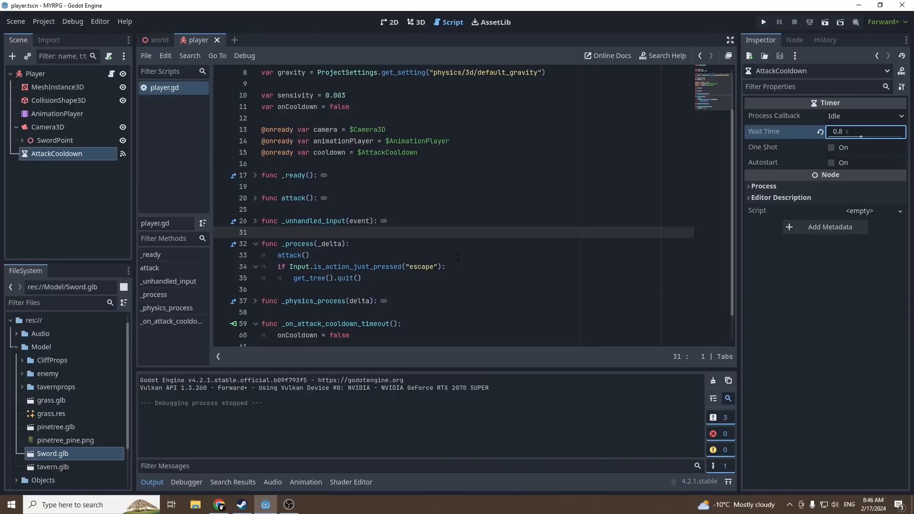
click(418, 22)
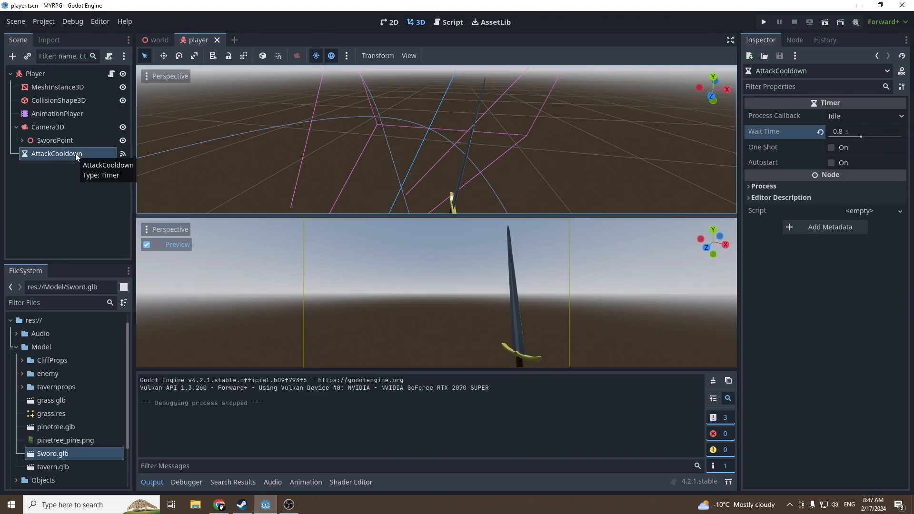